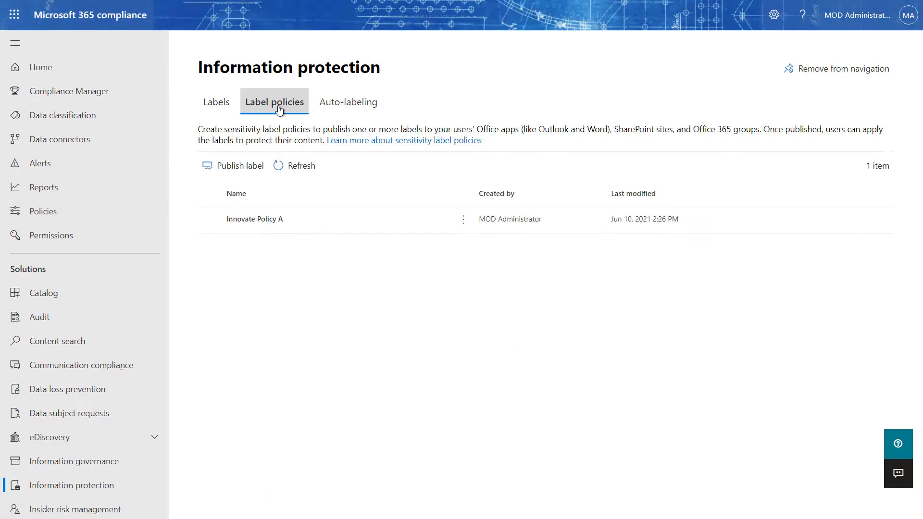
# Review Innovate Policy A's six labels published to All, then go to AIP Labels Management.
pyautogui.click(255, 220)
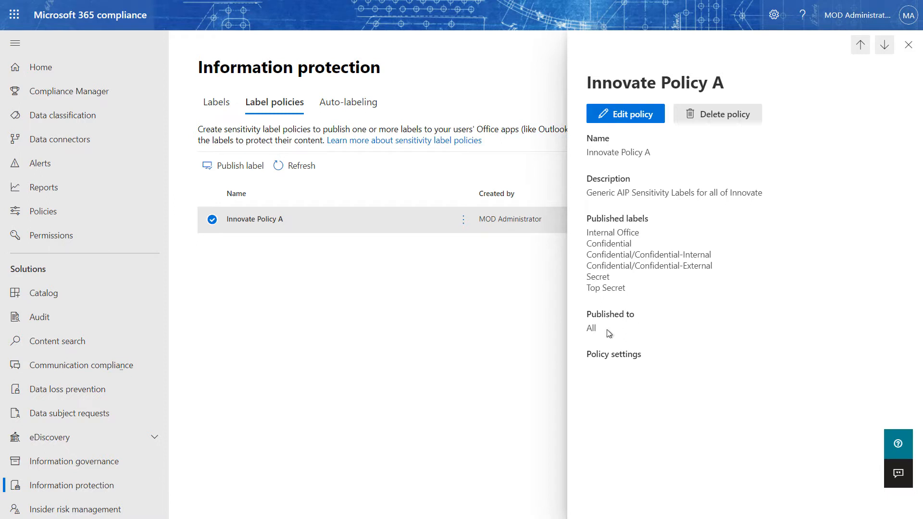
pyautogui.moveTo(592, 340)
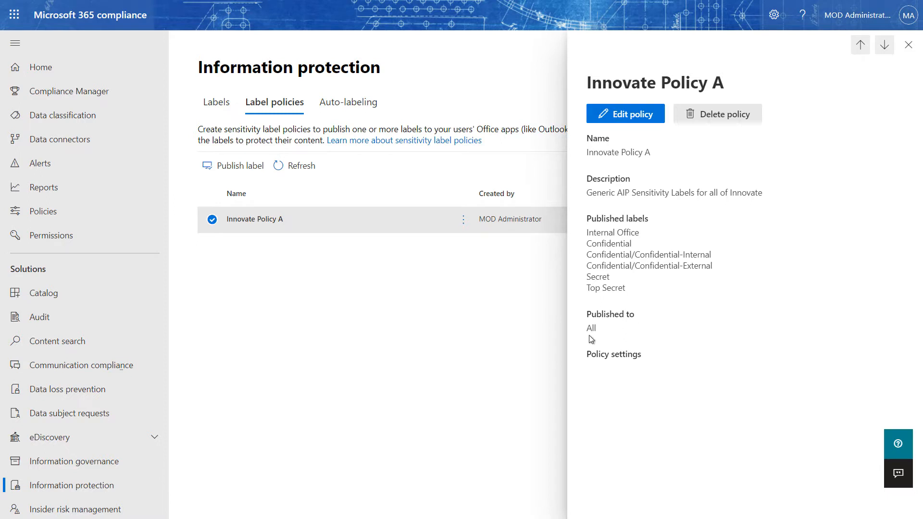
pyautogui.click(908, 44)
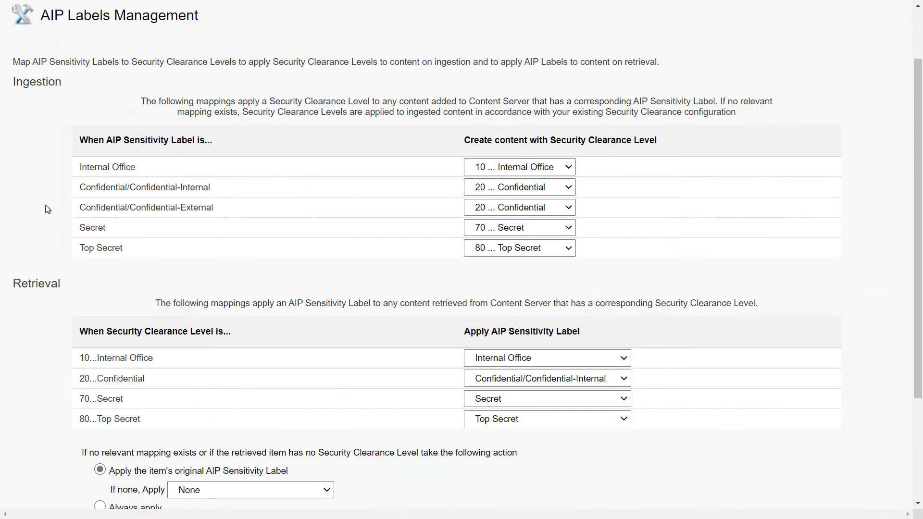
pyautogui.moveTo(564, 277)
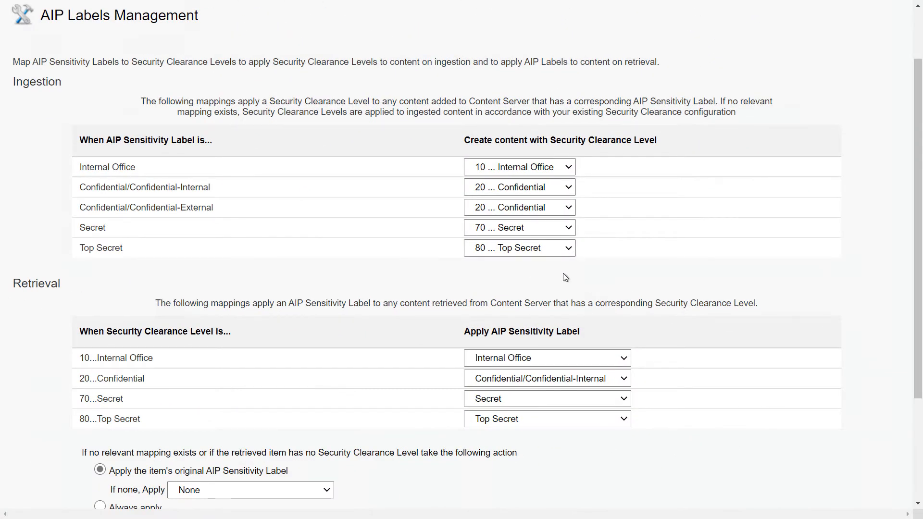
pyautogui.click(518, 249)
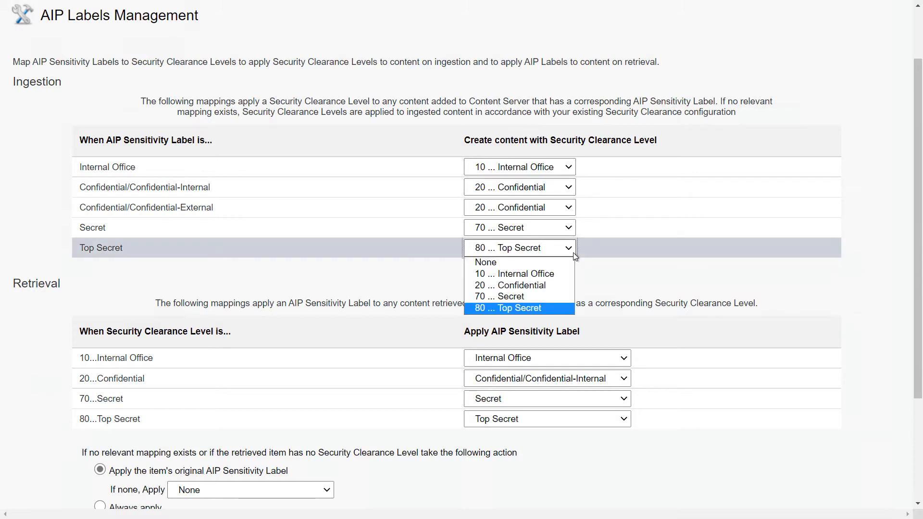
pyautogui.click(519, 307)
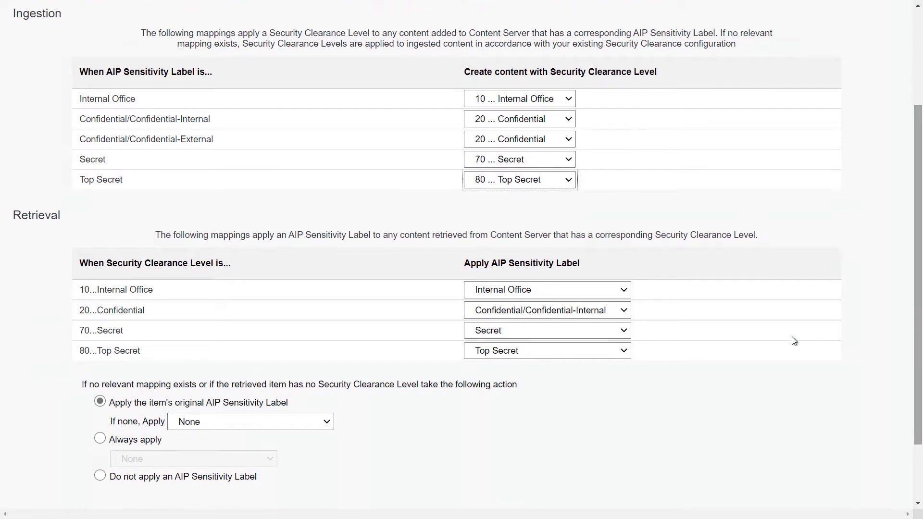
pyautogui.click(546, 350)
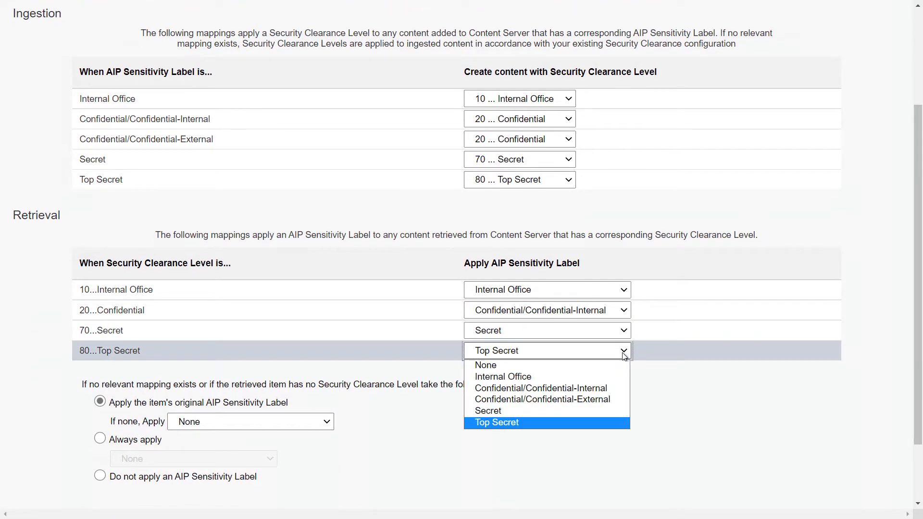
pyautogui.click(496, 422)
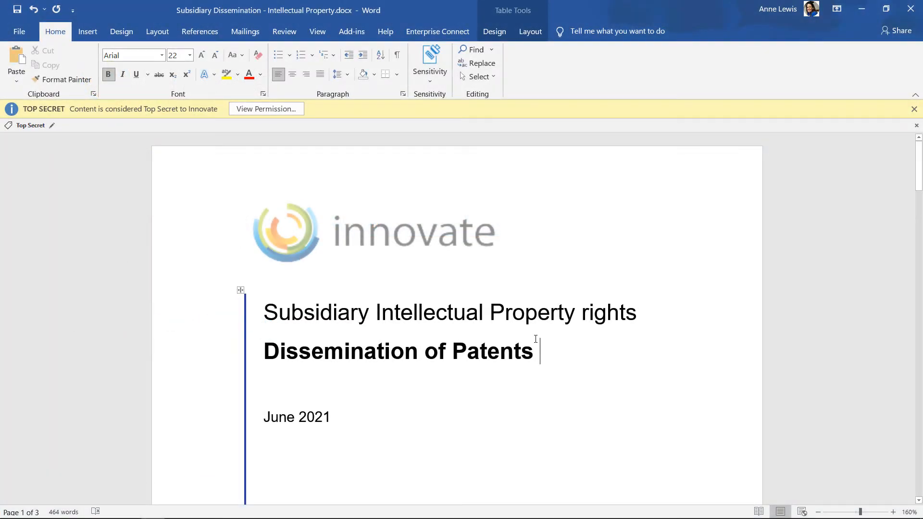
# Confirm full permissions on the Top Secret Intellectual Property document, then close Word.
pyautogui.click(429, 62)
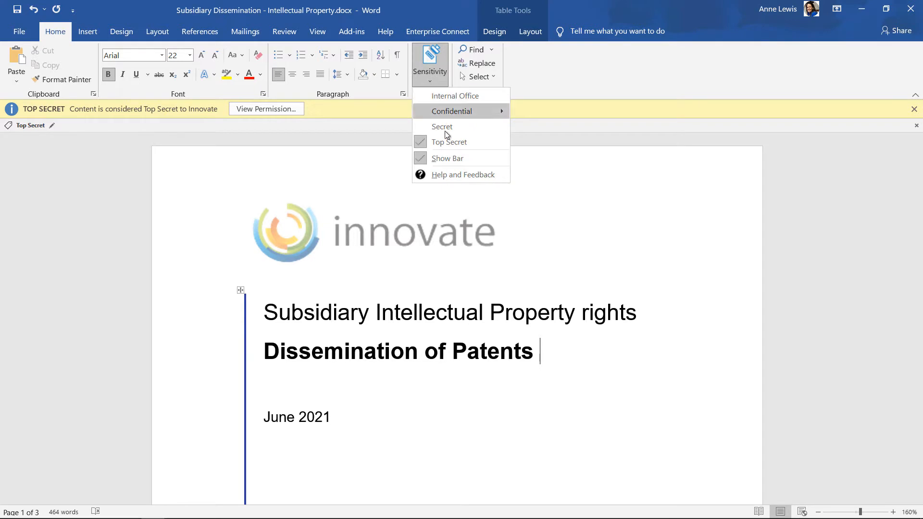
pyautogui.moveTo(448, 142)
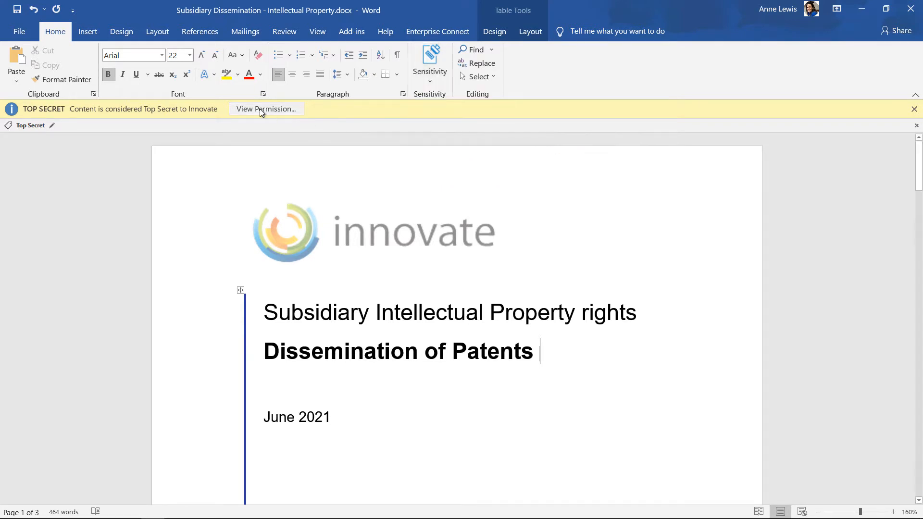
pyautogui.click(265, 108)
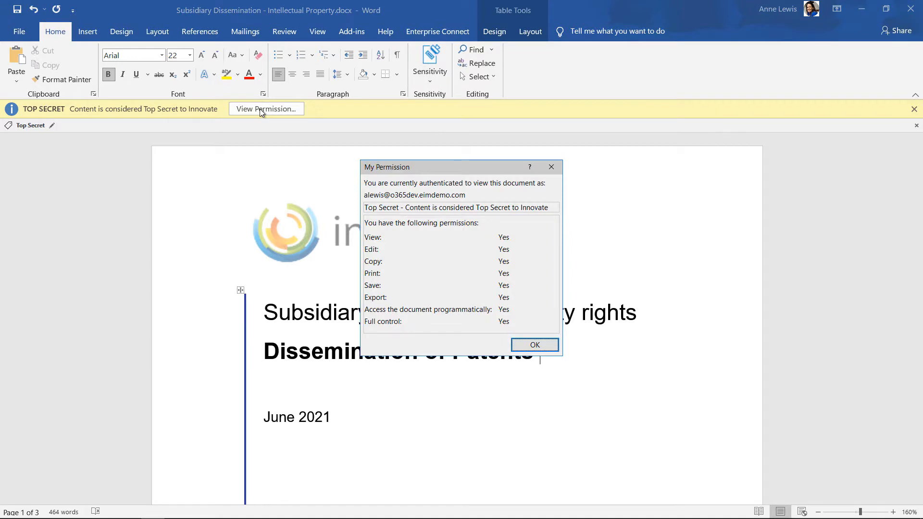
pyautogui.moveTo(533, 344)
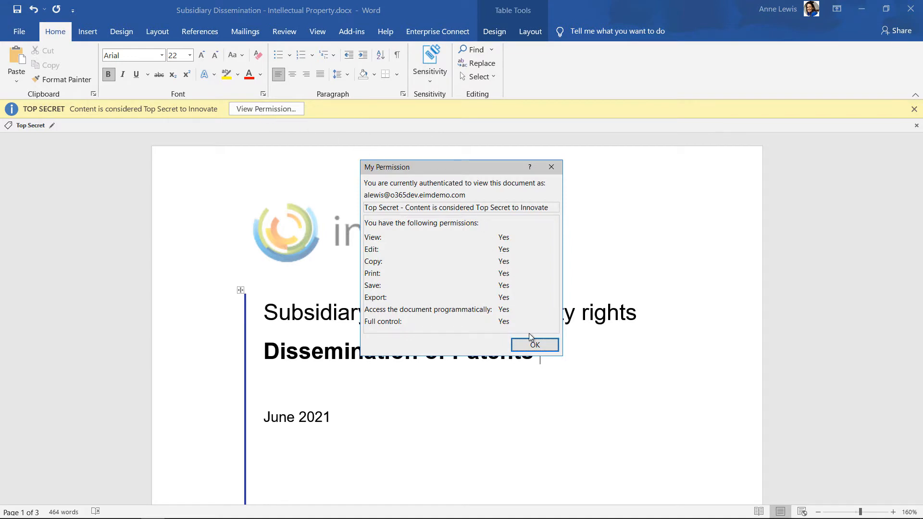
pyautogui.click(534, 344)
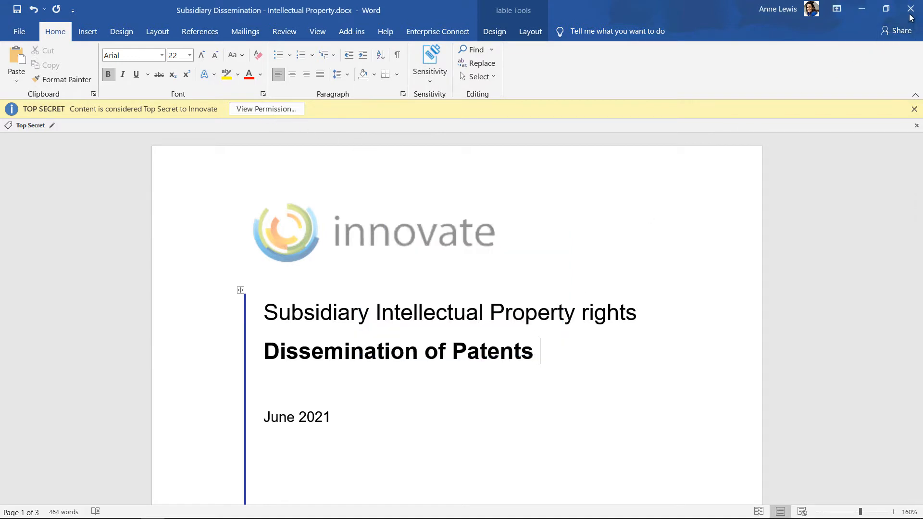
pyautogui.click(910, 8)
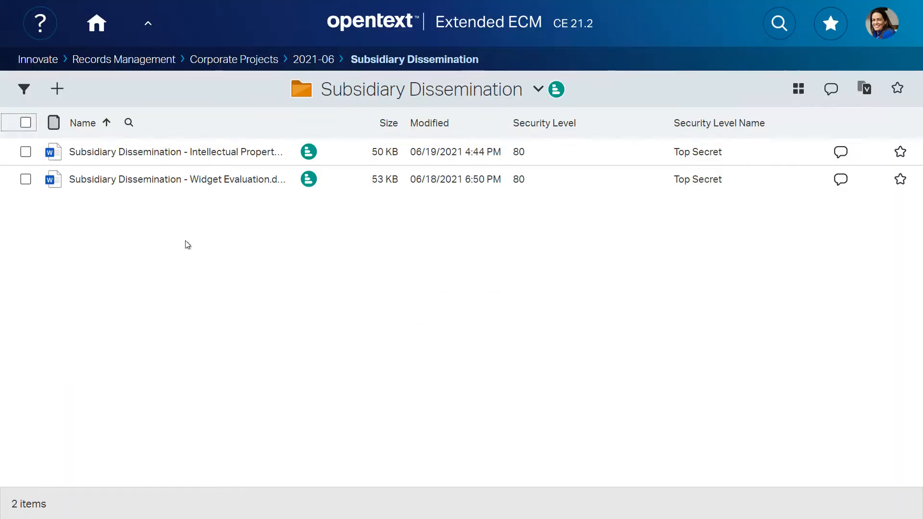
# Lower both Subsidiary Dissemination documents to clearance level 20 Confidential and reopen Intellectual Property.
pyautogui.click(25, 151)
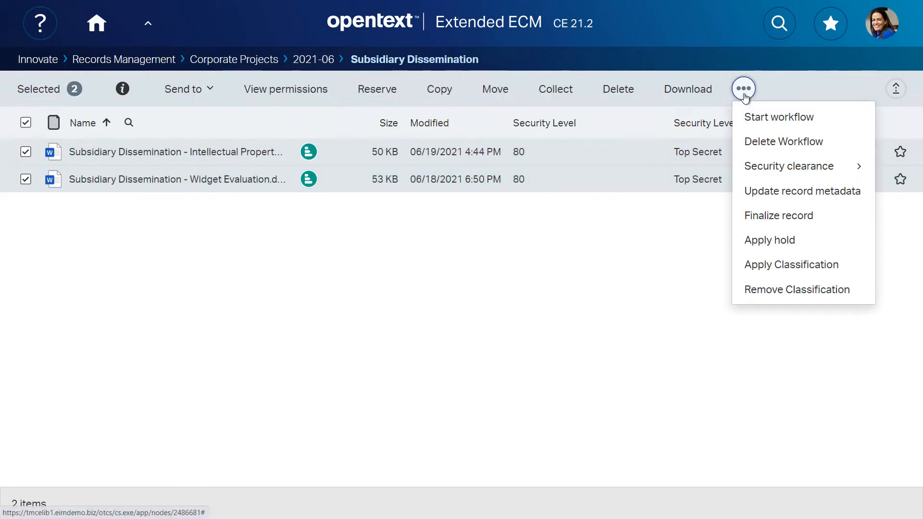
pyautogui.moveTo(789, 166)
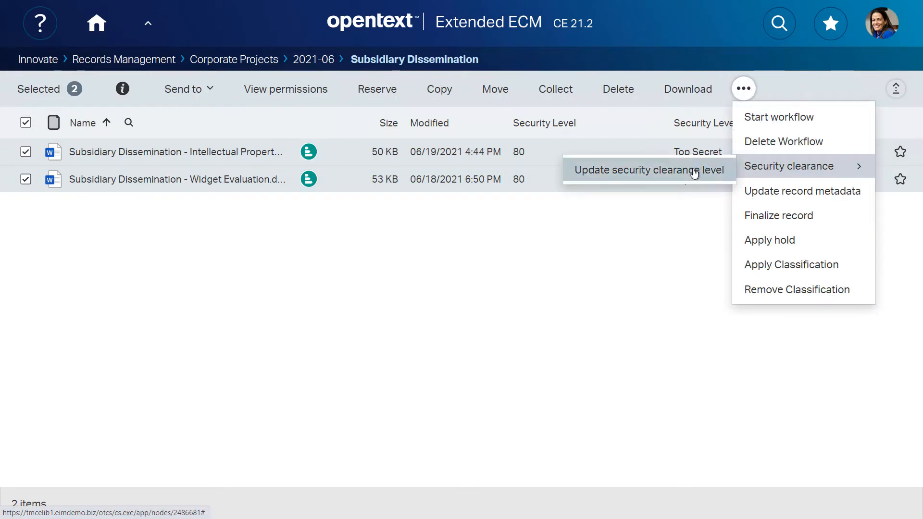
pyautogui.click(648, 169)
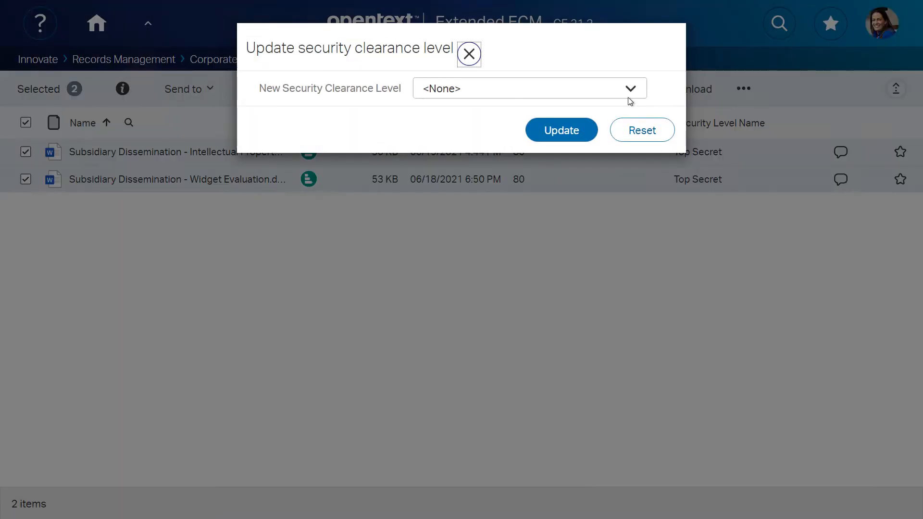
pyautogui.click(529, 88)
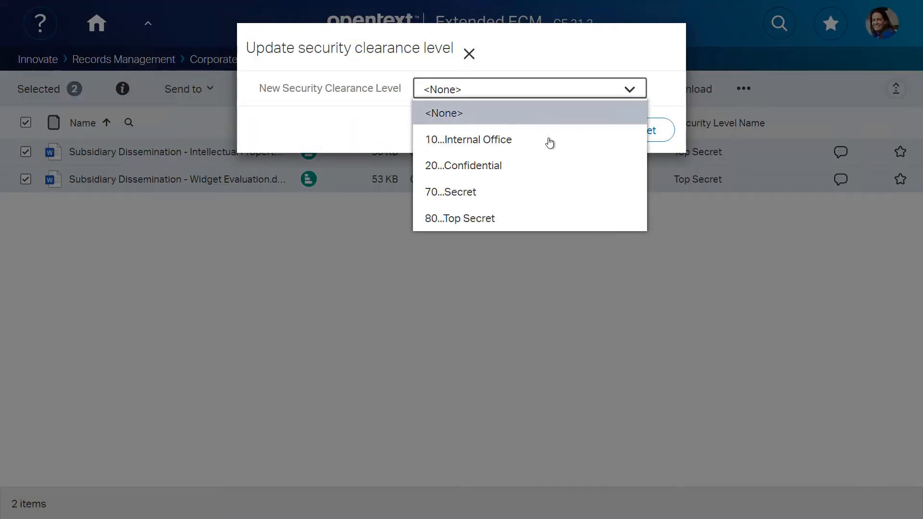
pyautogui.click(462, 165)
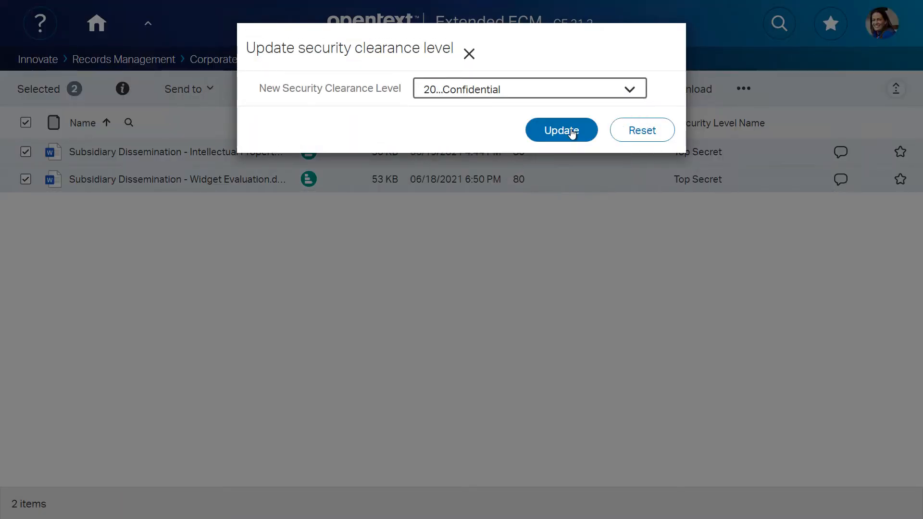
pyautogui.click(559, 130)
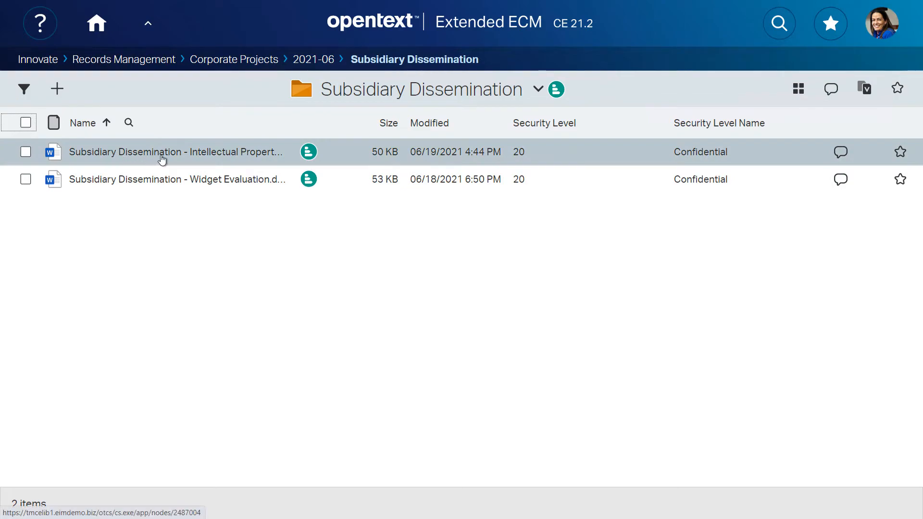
pyautogui.doubleClick(175, 152)
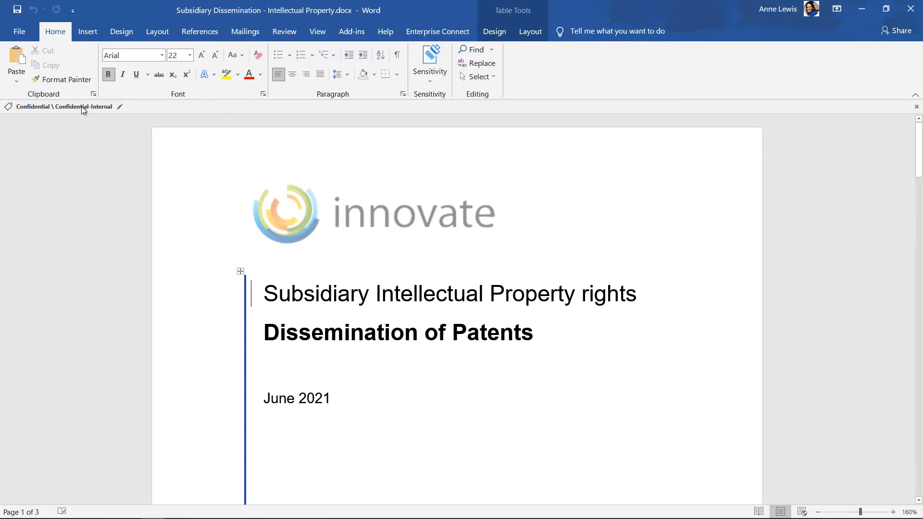
pyautogui.moveTo(85, 107)
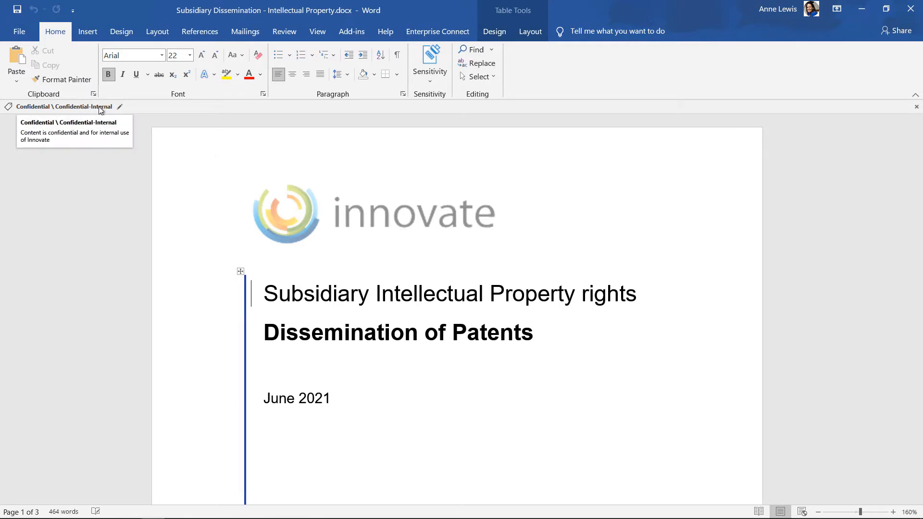
# List the available sensitivity labels to confirm Confidential-Internal is applied.
pyautogui.click(120, 106)
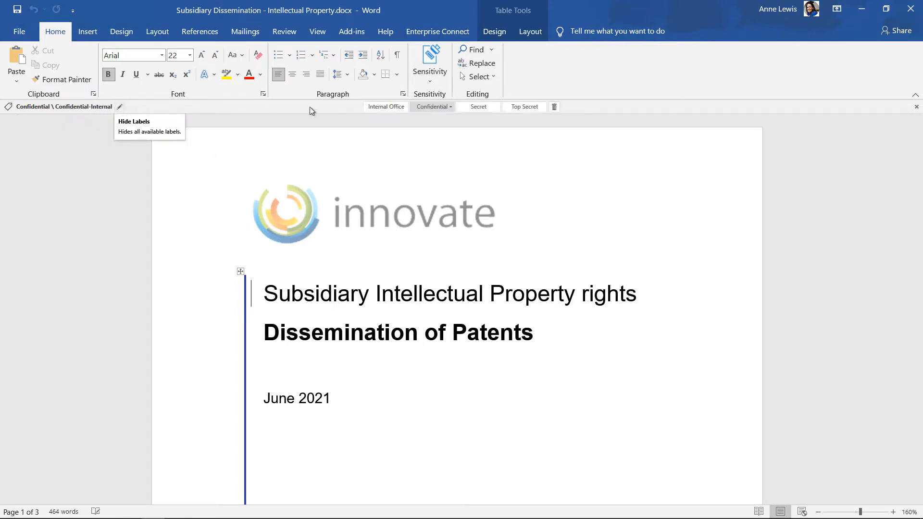
pyautogui.moveTo(886, 56)
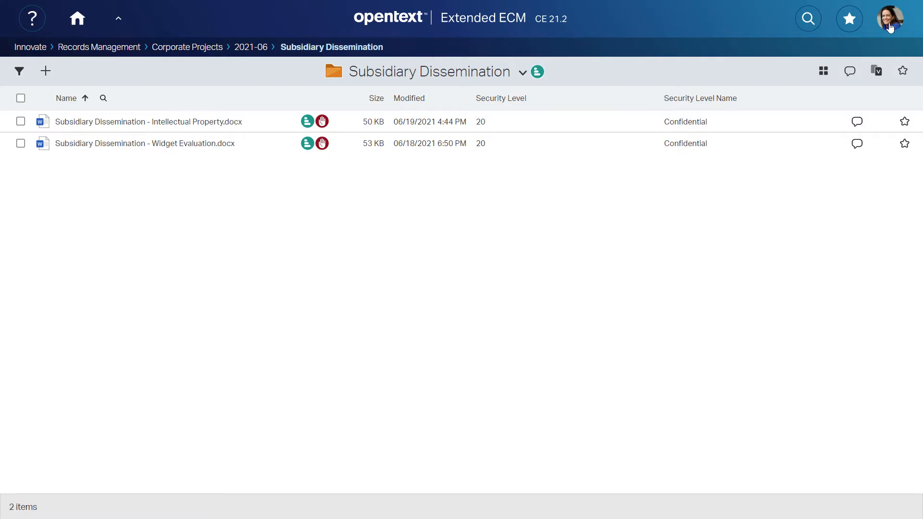
# Review legal hold FIN-IP-X321 on the Intellectual Property document, then view its properties.
pyautogui.click(323, 121)
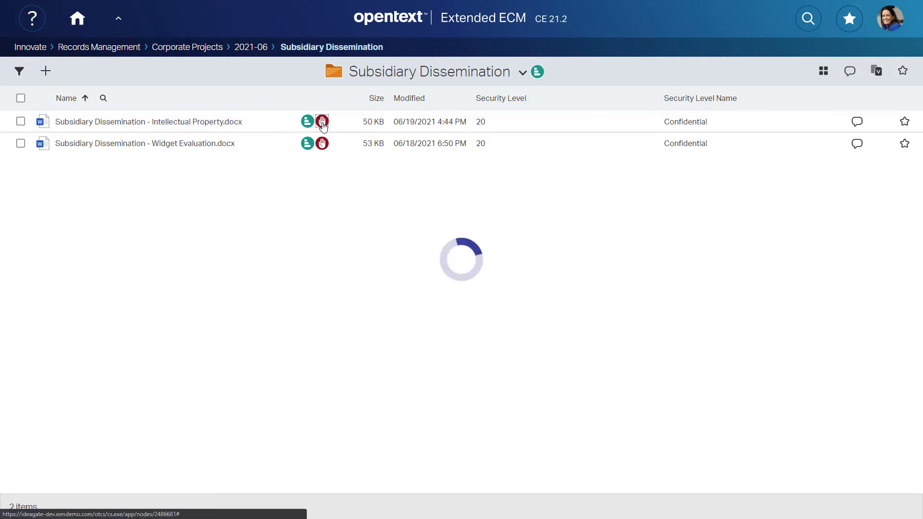
pyautogui.click(322, 121)
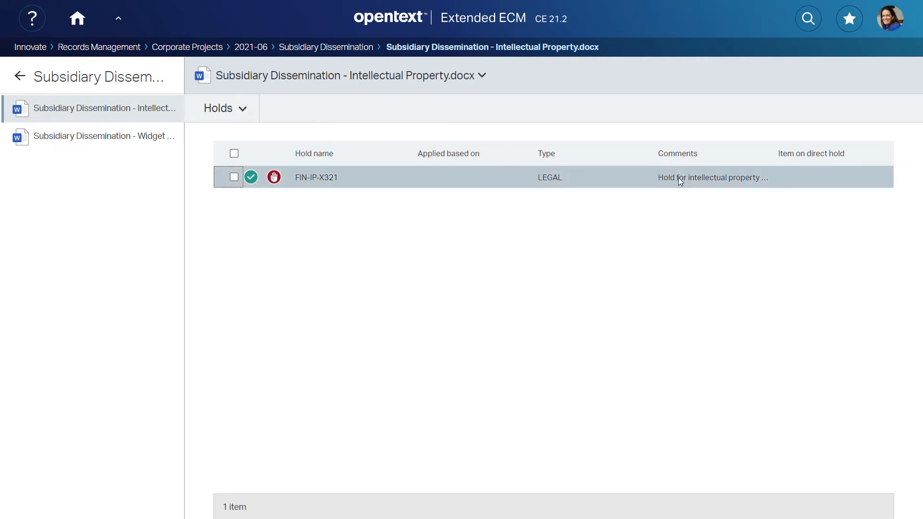
pyautogui.moveTo(553, 170)
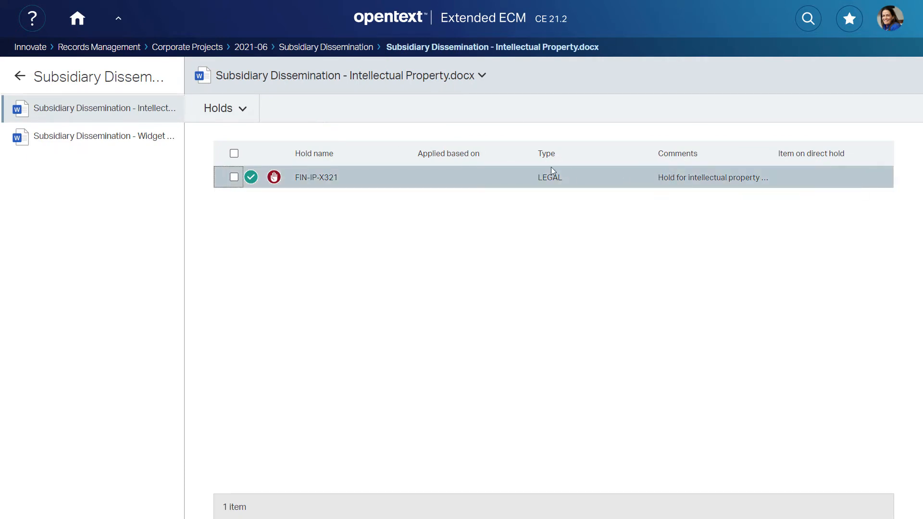
pyautogui.click(218, 108)
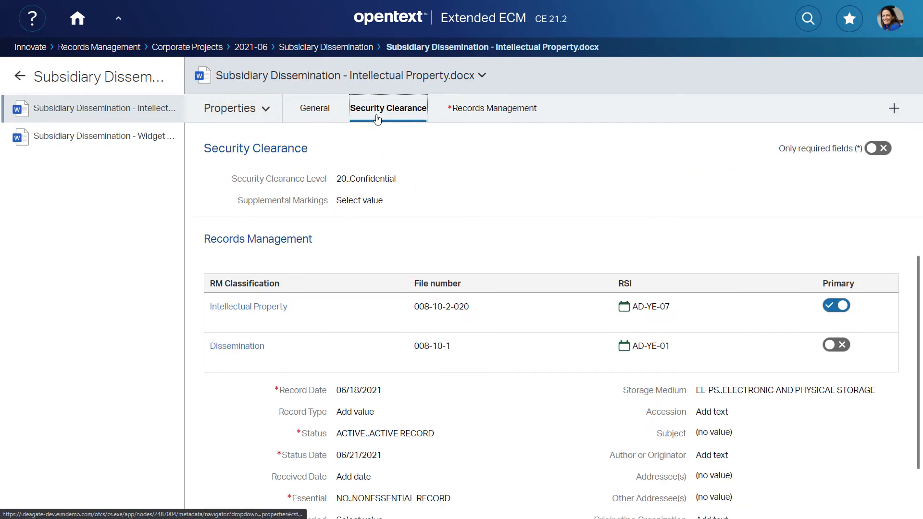
# Review retention schedules AD-YE-07 (primary) and AD-YE-01 on the Records Management tab.
pyautogui.click(493, 108)
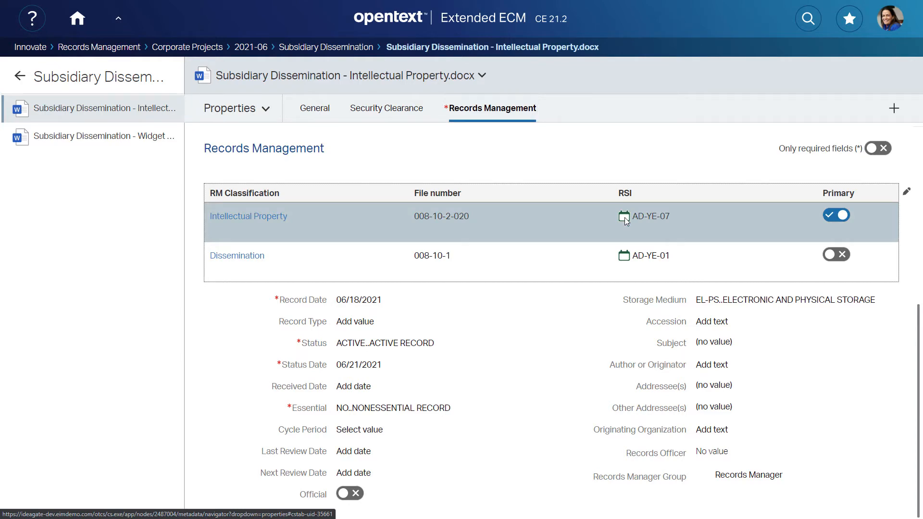
pyautogui.click(622, 215)
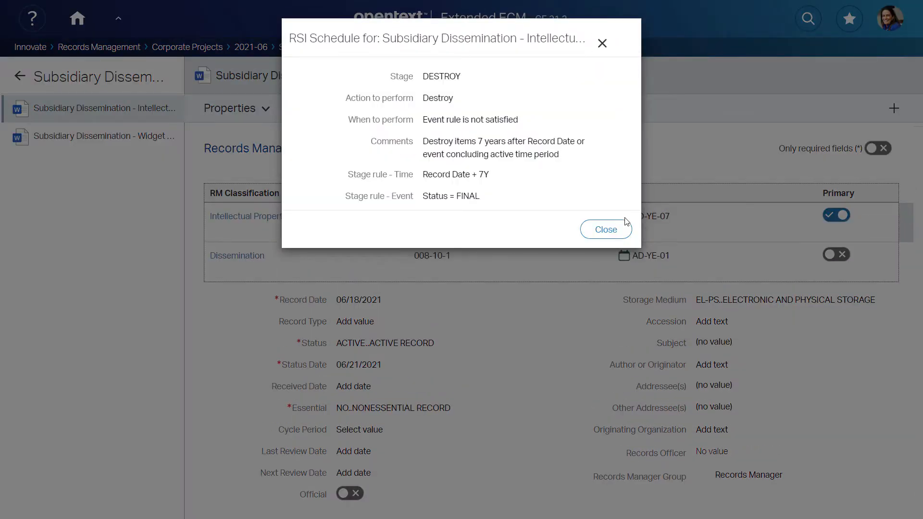
pyautogui.click(605, 230)
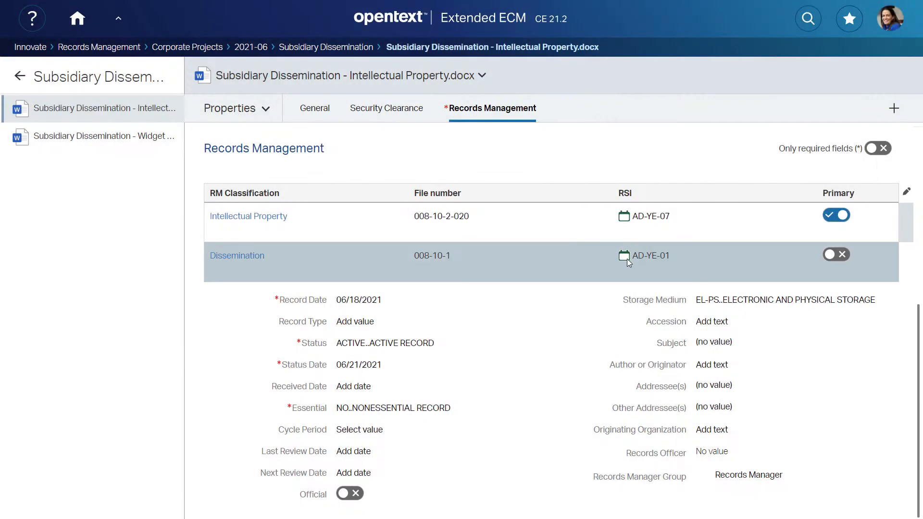
pyautogui.click(625, 255)
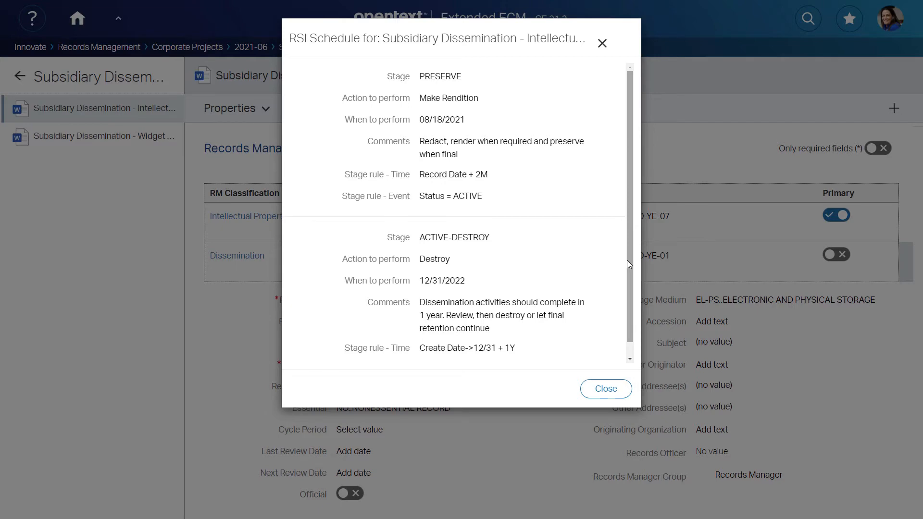
pyautogui.click(606, 389)
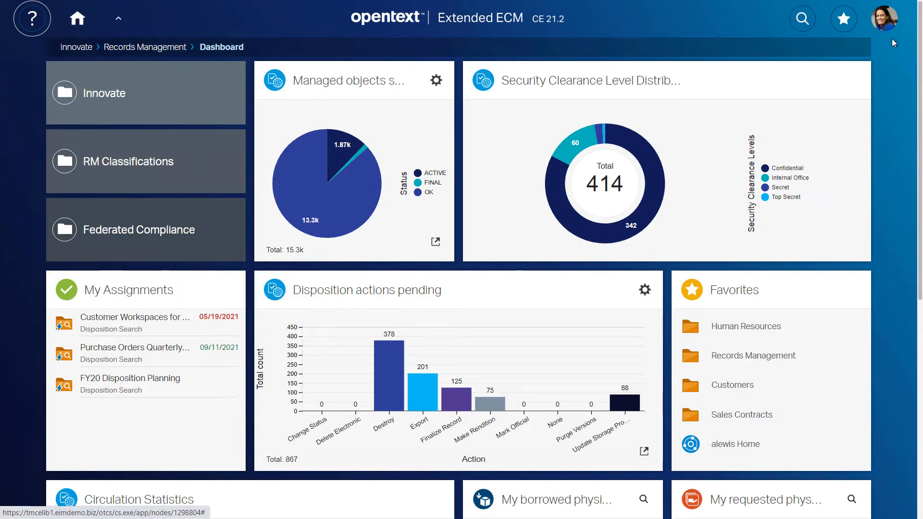
# Scroll through the dashboard's disposition, circulation and physical-item widgets.
pyautogui.scroll(-3)
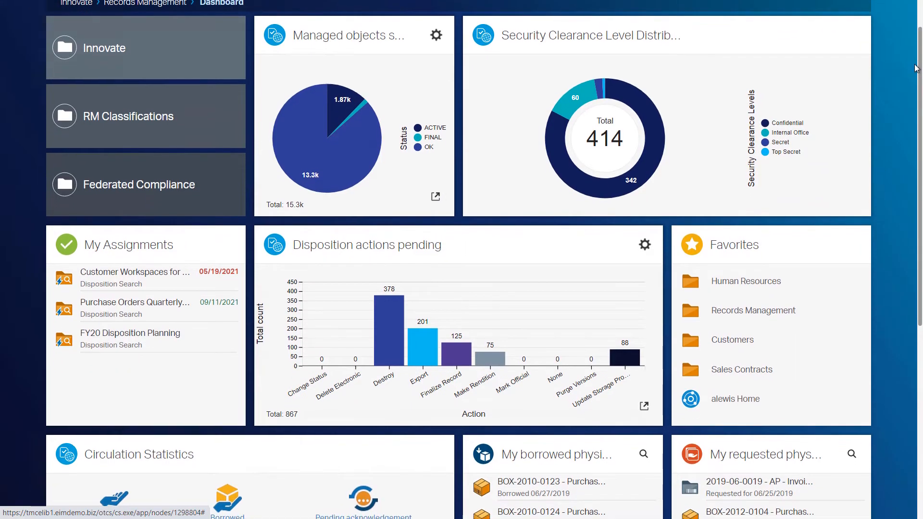
pyautogui.scroll(-3)
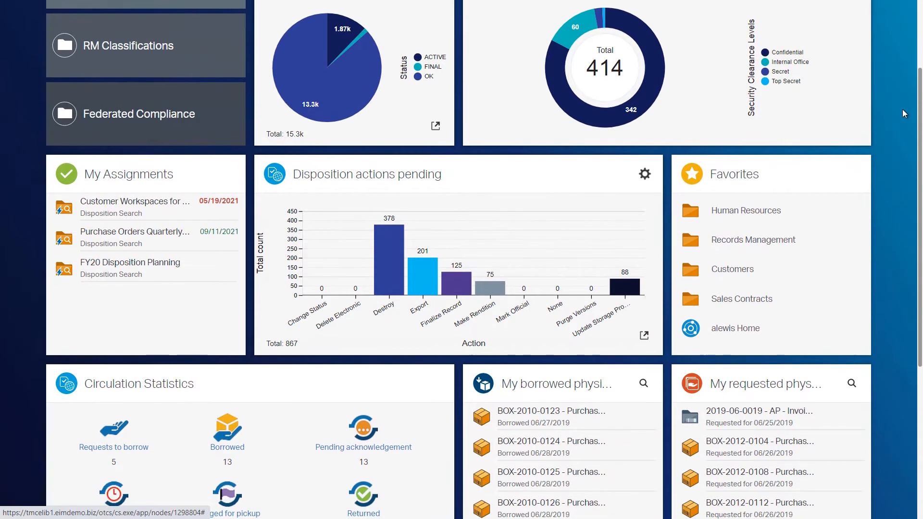
pyautogui.scroll(-3)
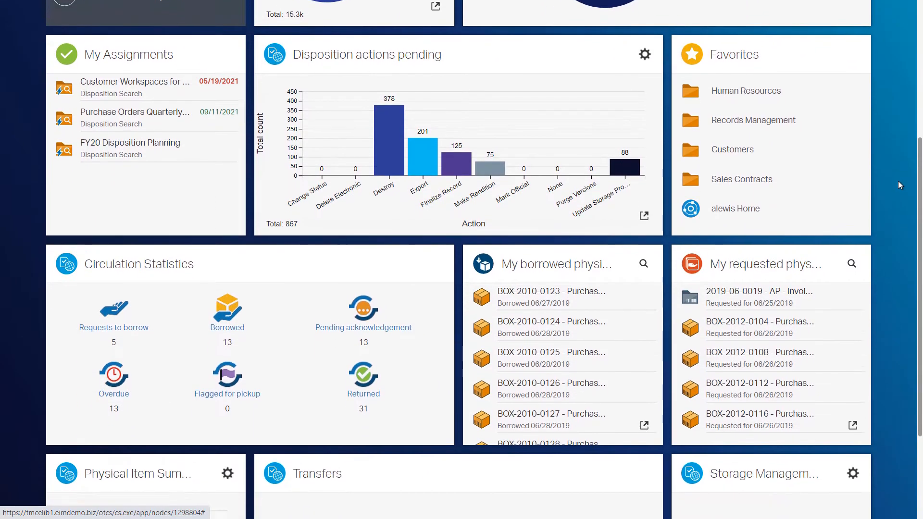
pyautogui.scroll(-3)
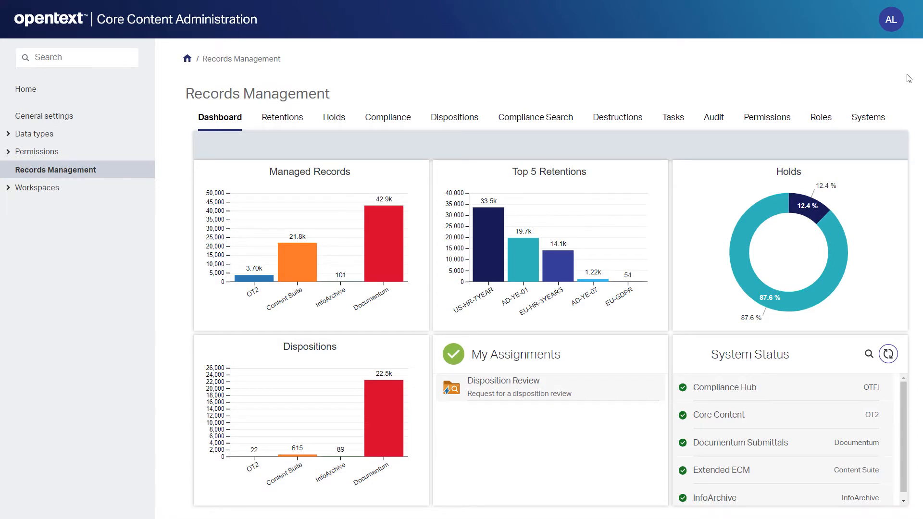
# Import all ten Extended ECM retention schedules, including AD-YE-07, into Core Content.
pyautogui.click(868, 116)
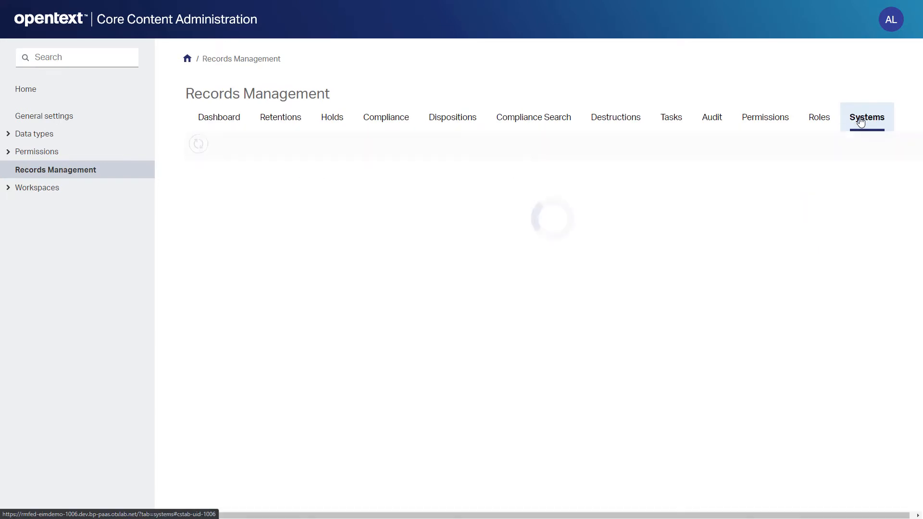
pyautogui.click(867, 117)
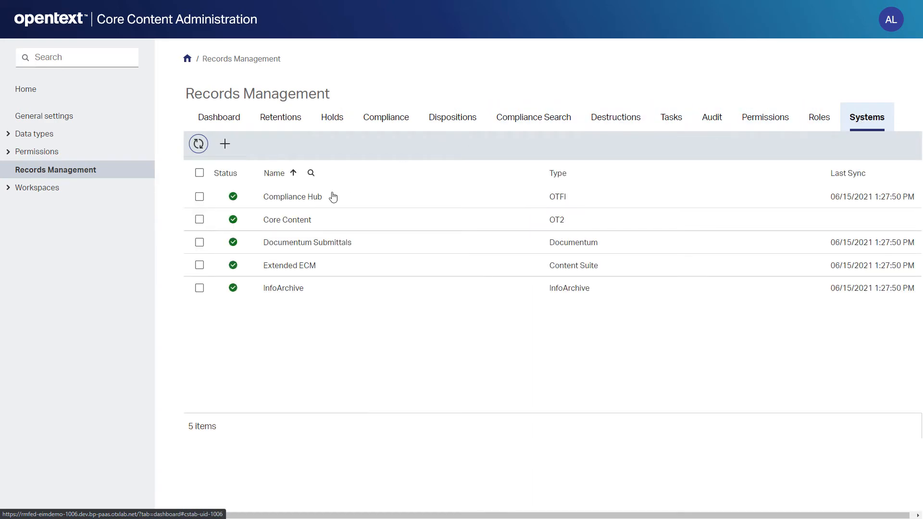
pyautogui.click(199, 265)
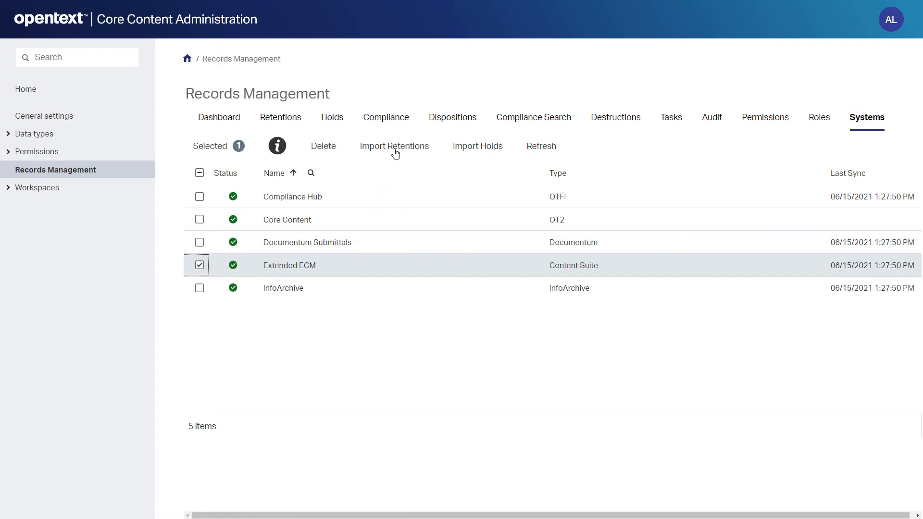
pyautogui.click(394, 146)
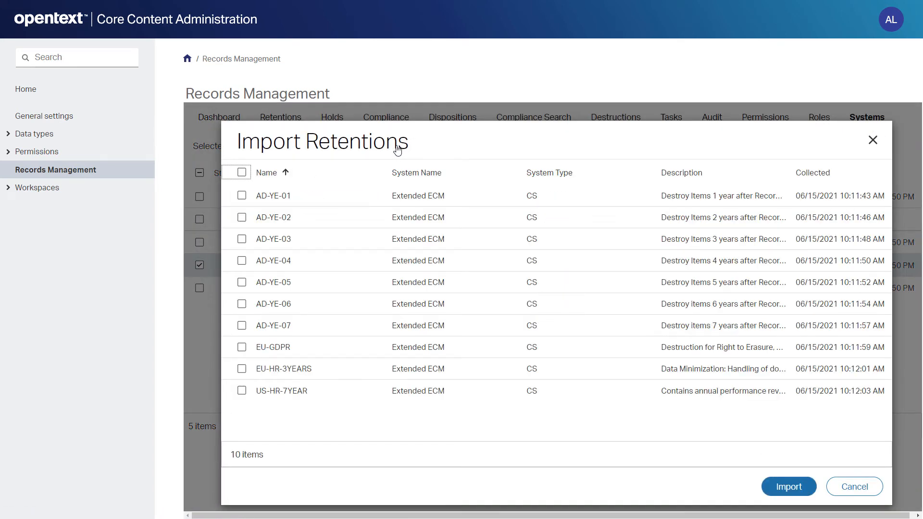
pyautogui.moveTo(241, 172)
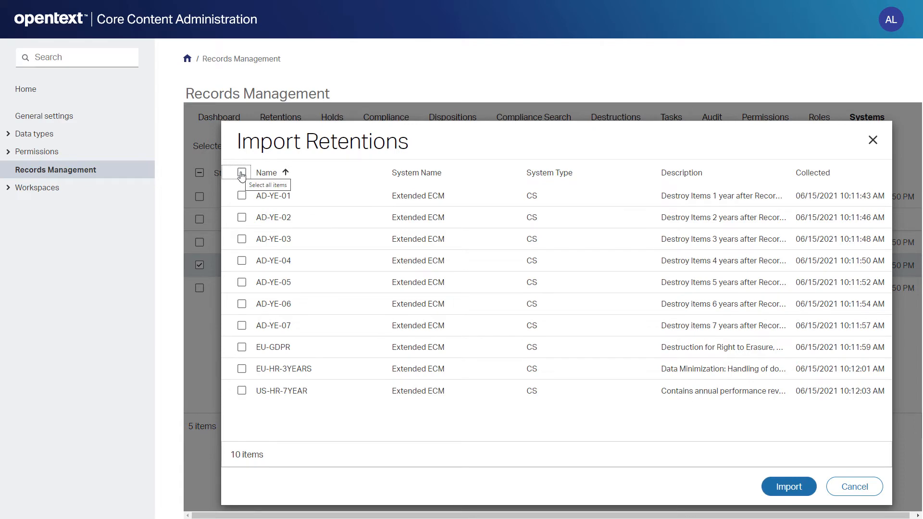
pyautogui.click(242, 173)
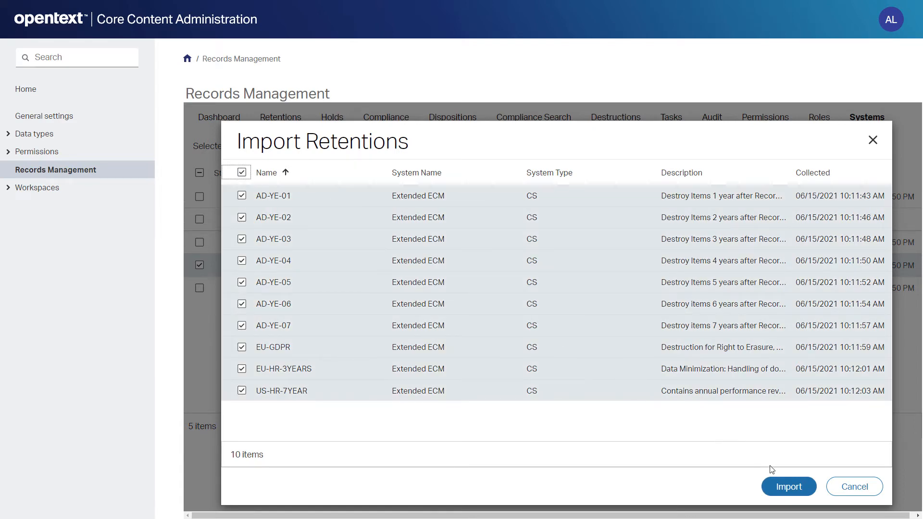
pyautogui.click(788, 486)
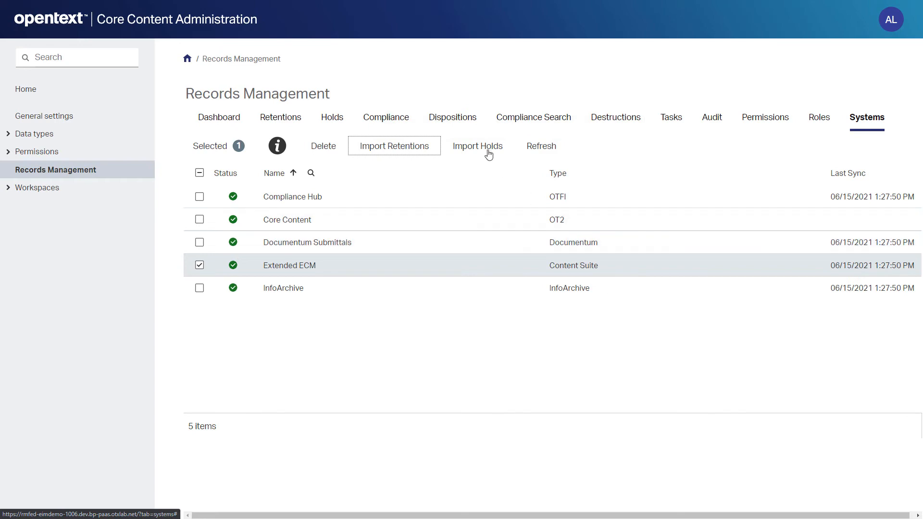
# Import all four Extended ECM holds, including FIN-IP-X321, and dismiss the success message.
pyautogui.click(476, 146)
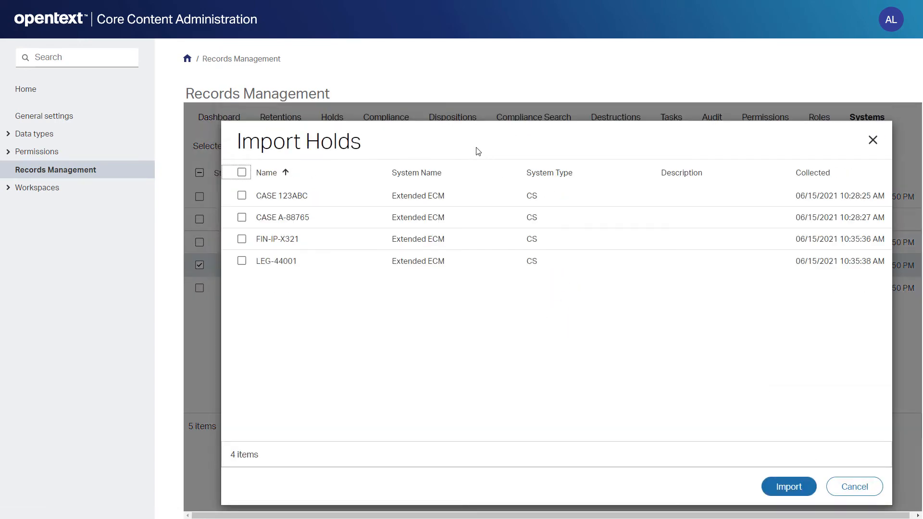
pyautogui.click(241, 173)
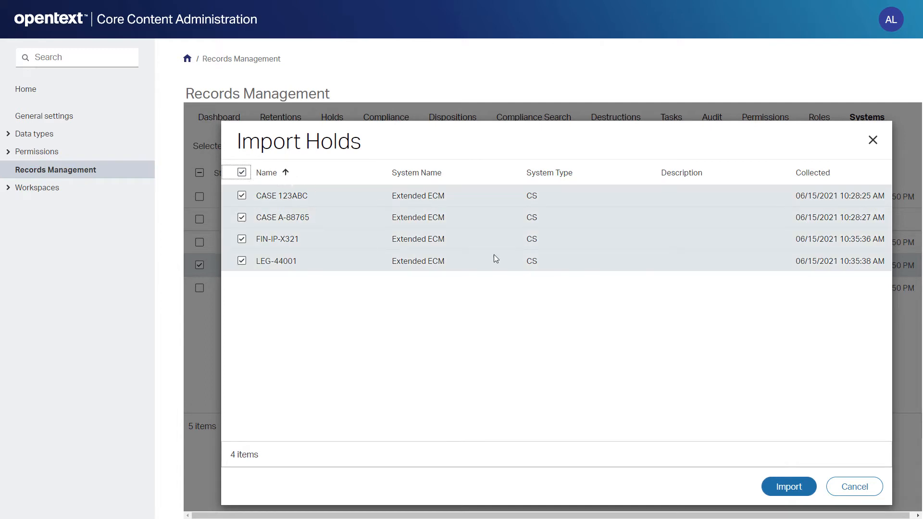
pyautogui.click(789, 486)
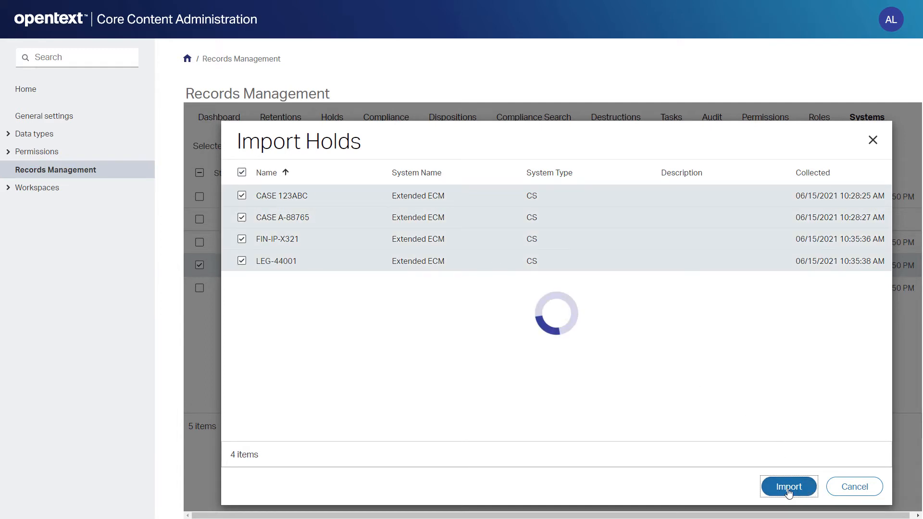
pyautogui.click(789, 486)
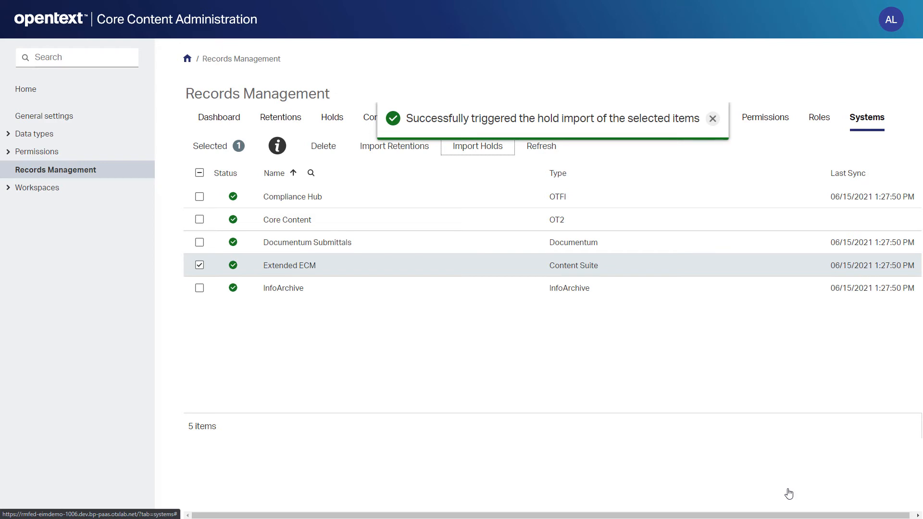
pyautogui.click(713, 118)
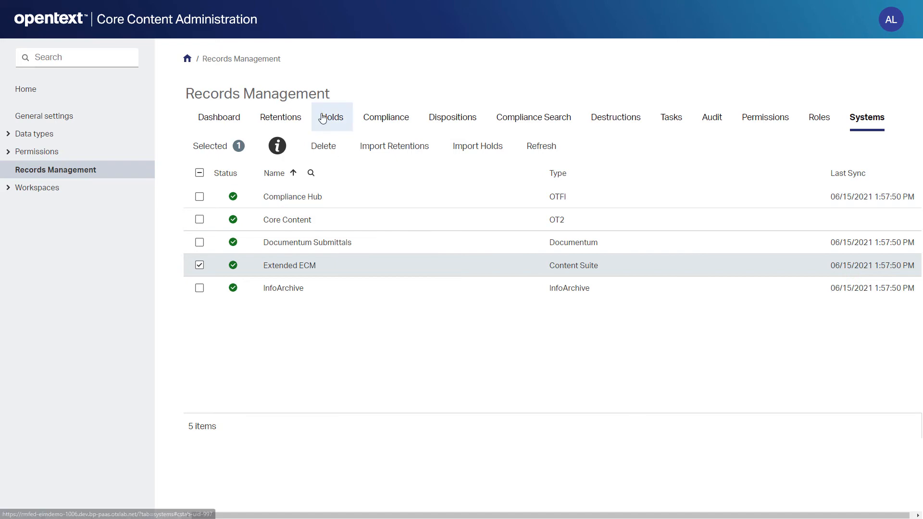
# Open retention AD-YE-07 from the imported Retentions list.
pyautogui.click(332, 117)
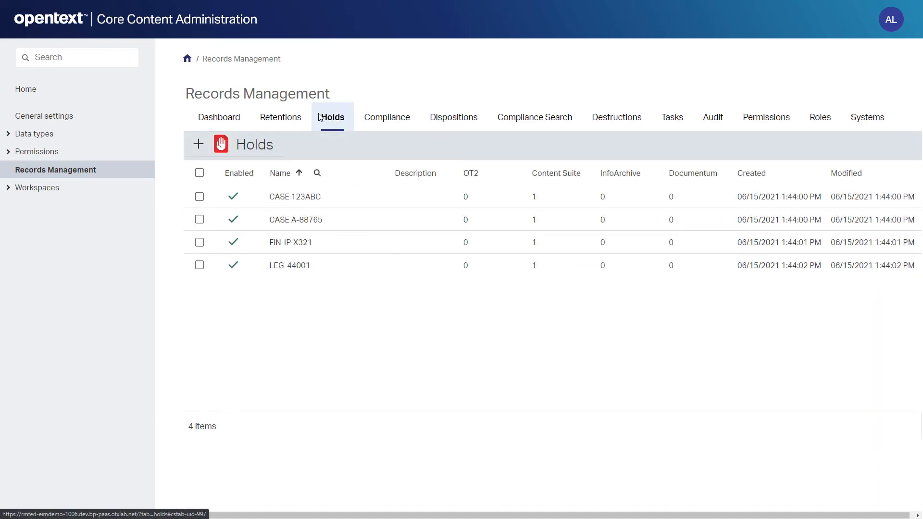
pyautogui.moveTo(318, 121)
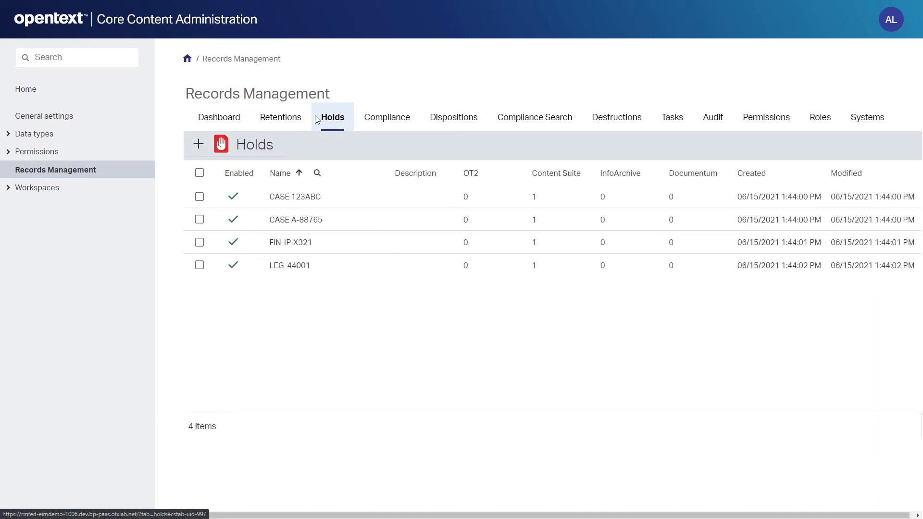
pyautogui.click(281, 116)
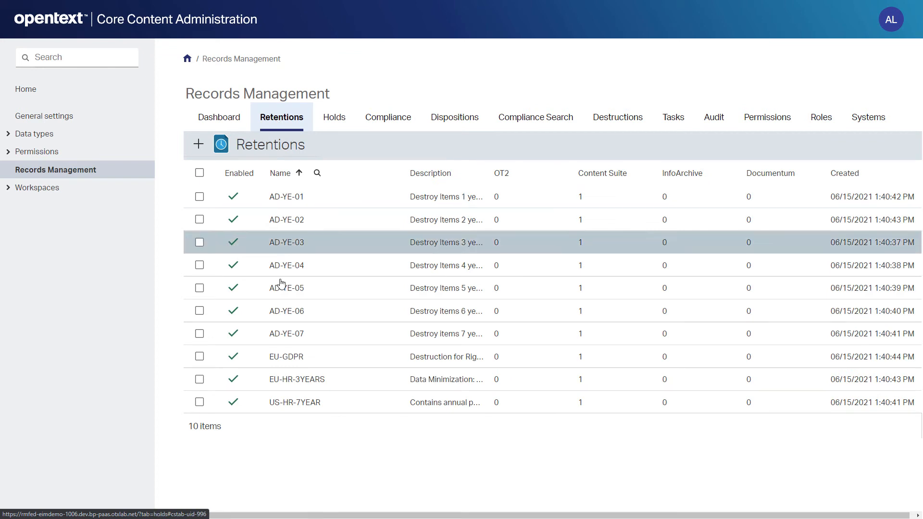
pyautogui.click(286, 333)
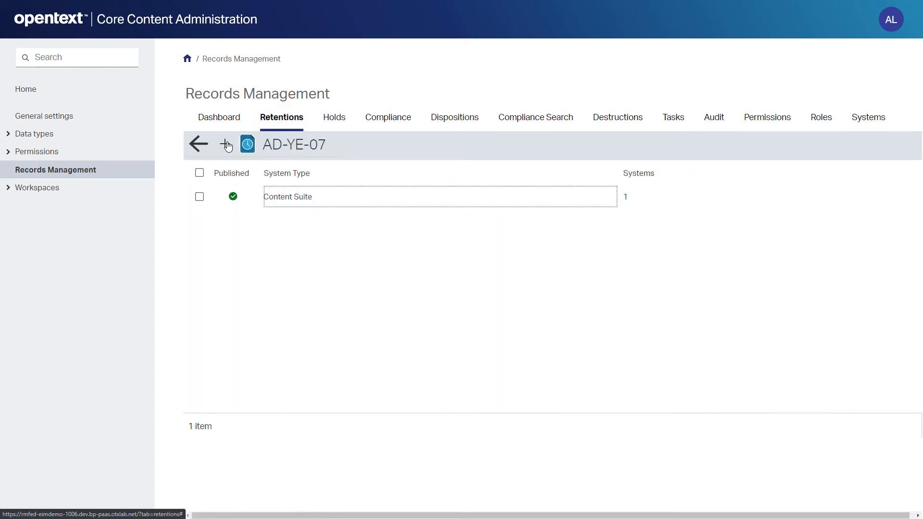
# Add an OT2 repository target system, Core Content, to AD-YE-07.
pyautogui.click(226, 144)
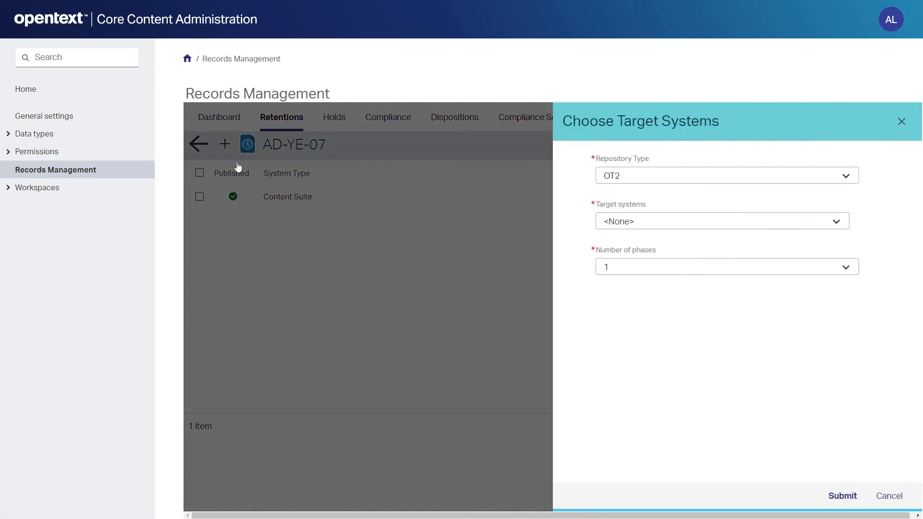
pyautogui.click(726, 175)
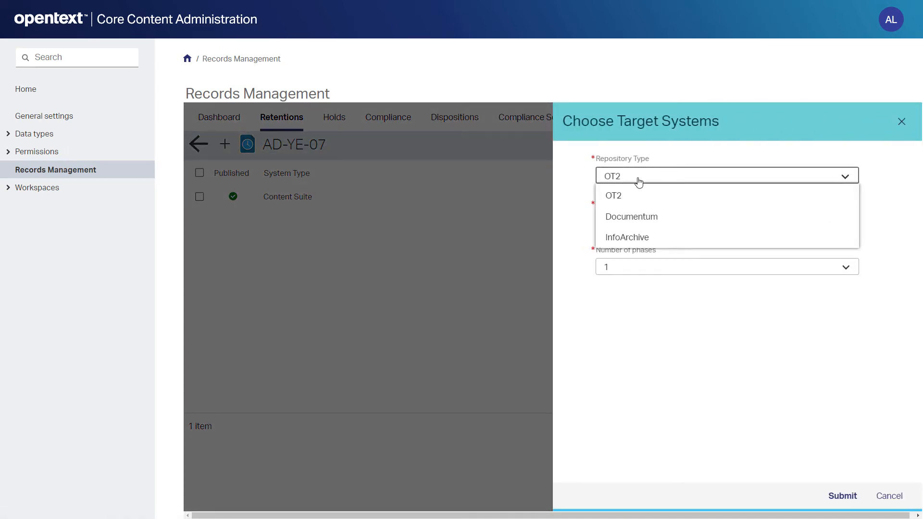
pyautogui.click(613, 196)
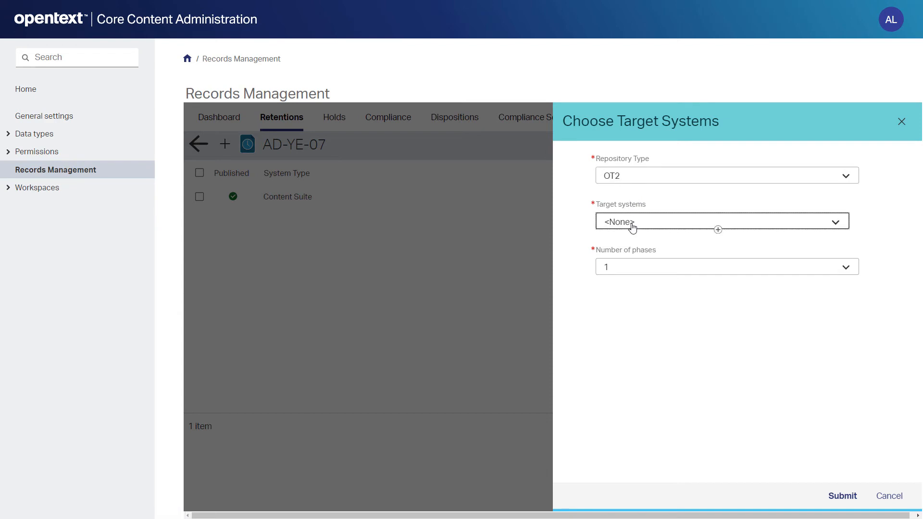
pyautogui.click(721, 221)
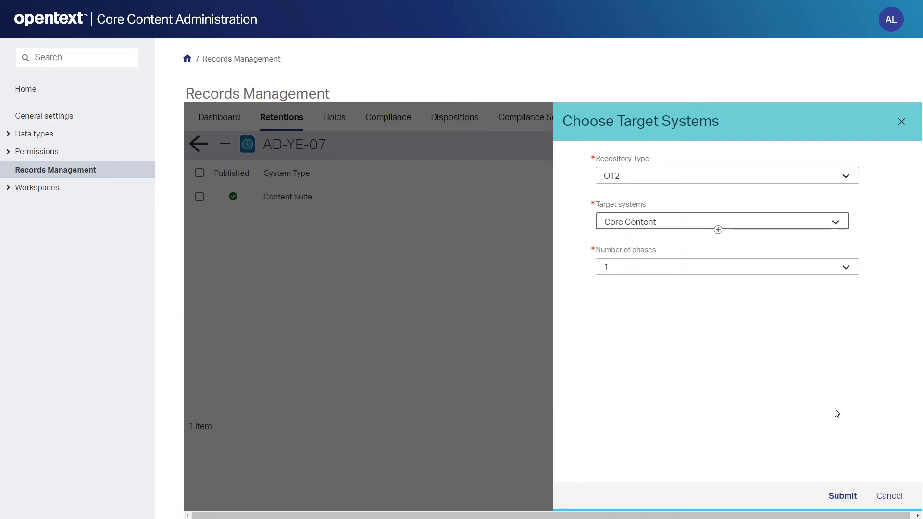
pyautogui.click(842, 496)
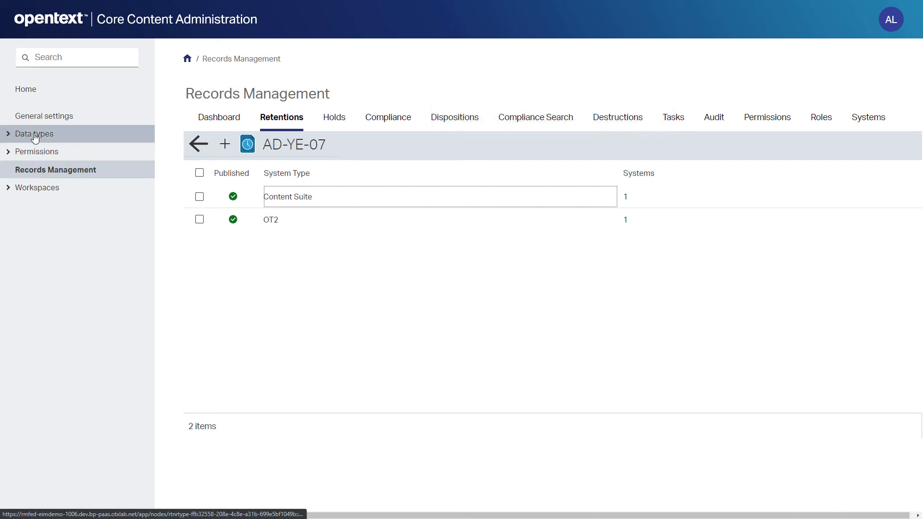
# Assign retention policy AD-YE-07 to the Corporate Policy document type and save.
pyautogui.click(34, 133)
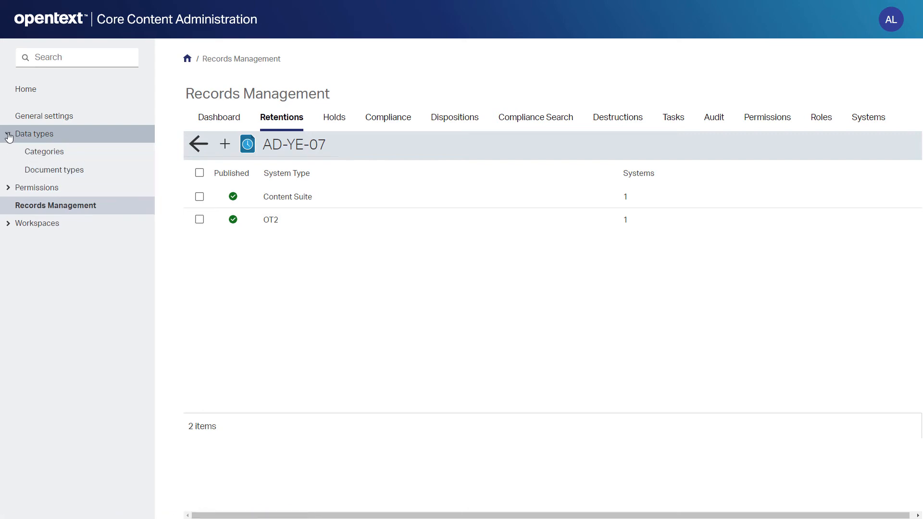
pyautogui.click(54, 170)
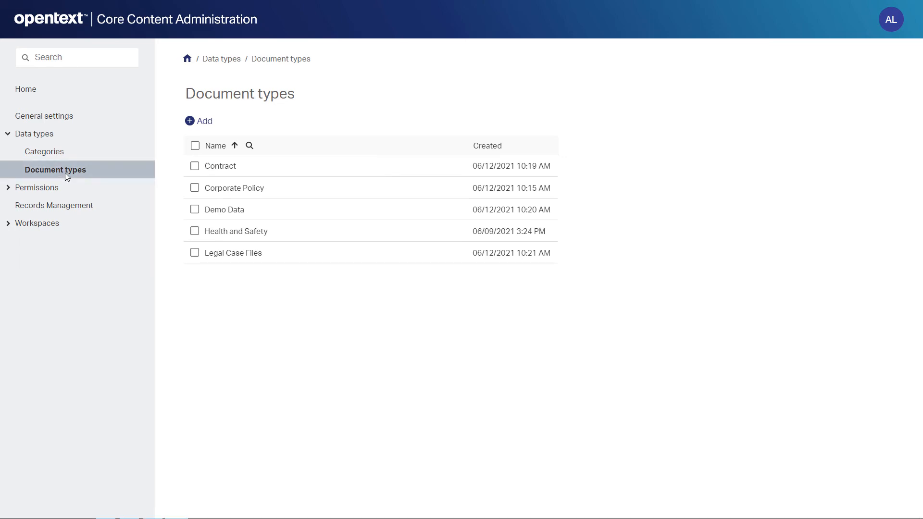
pyautogui.click(233, 188)
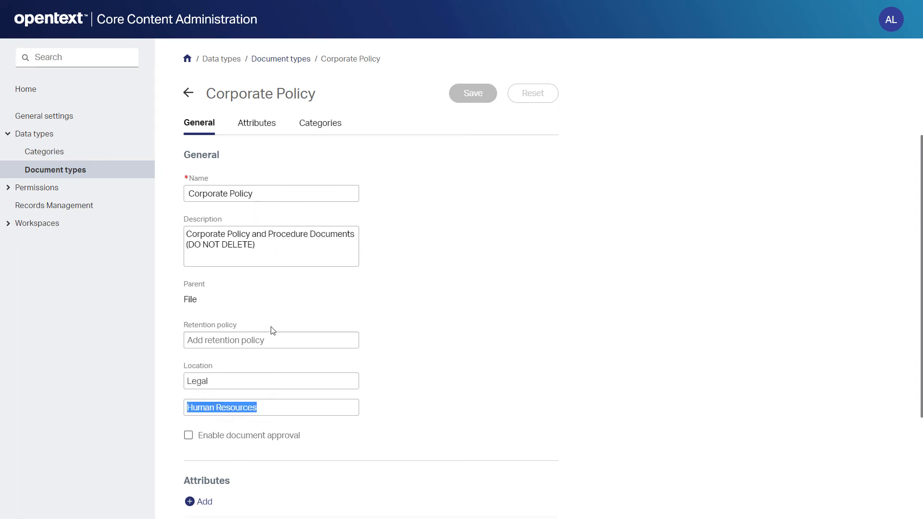
pyautogui.click(270, 340)
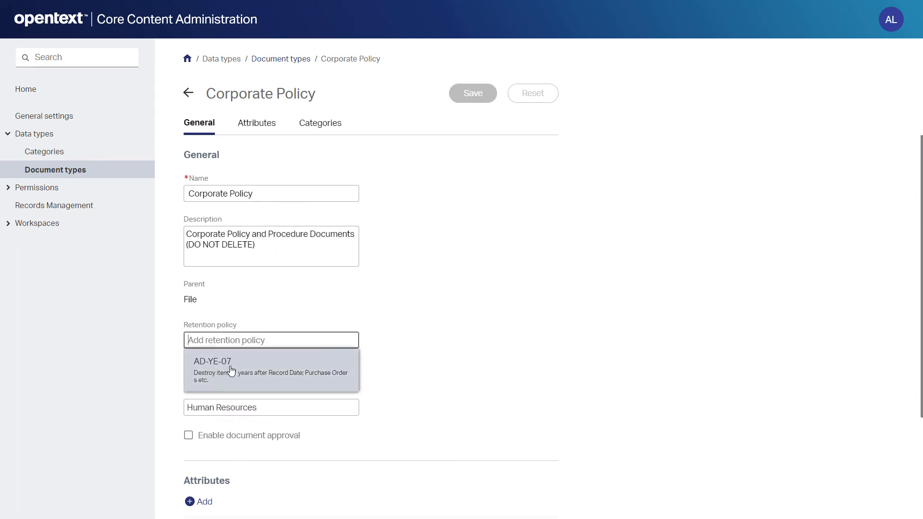
pyautogui.click(212, 362)
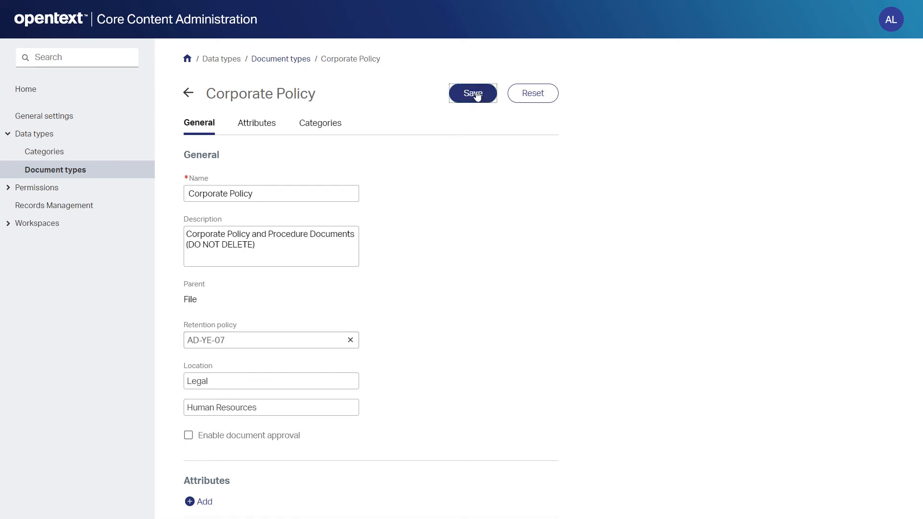
pyautogui.click(473, 92)
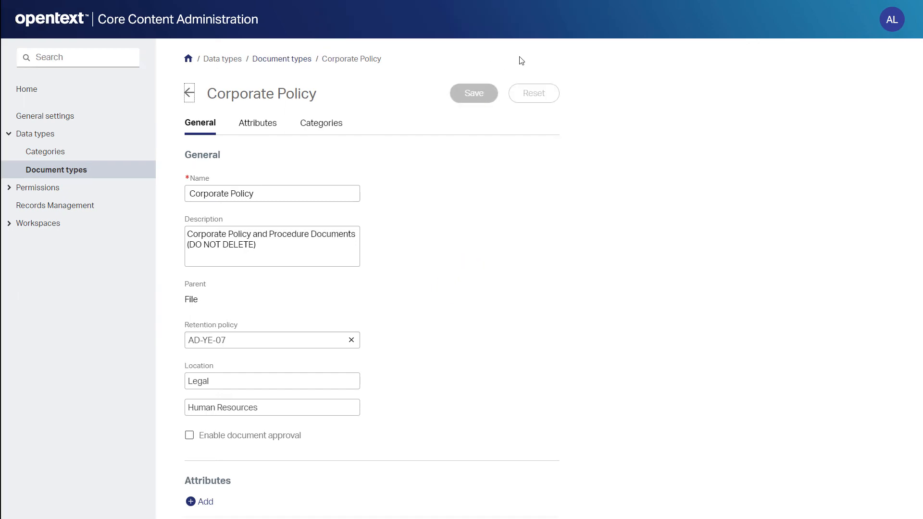
pyautogui.click(891, 19)
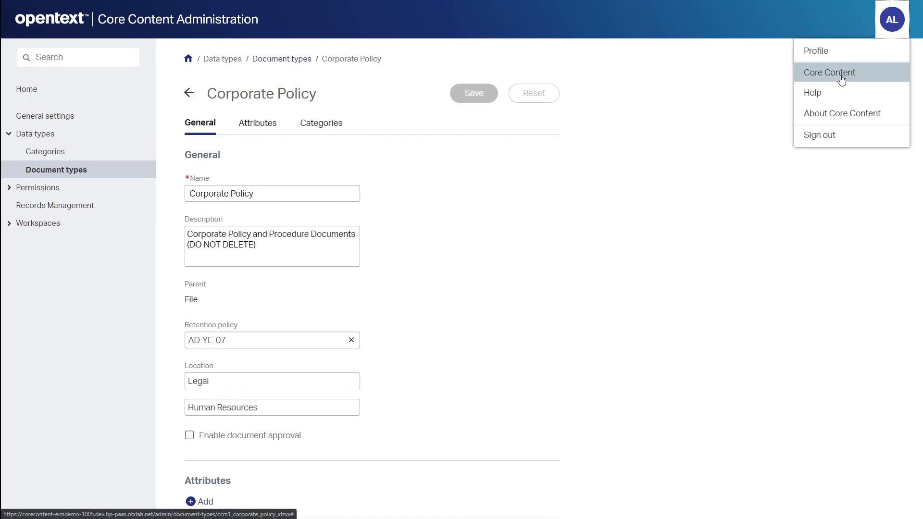
# Upload Widget Evaluation and Intellectual Property .docx files to Subsidiary Dissemination as Corporate Policy.
pyautogui.click(829, 71)
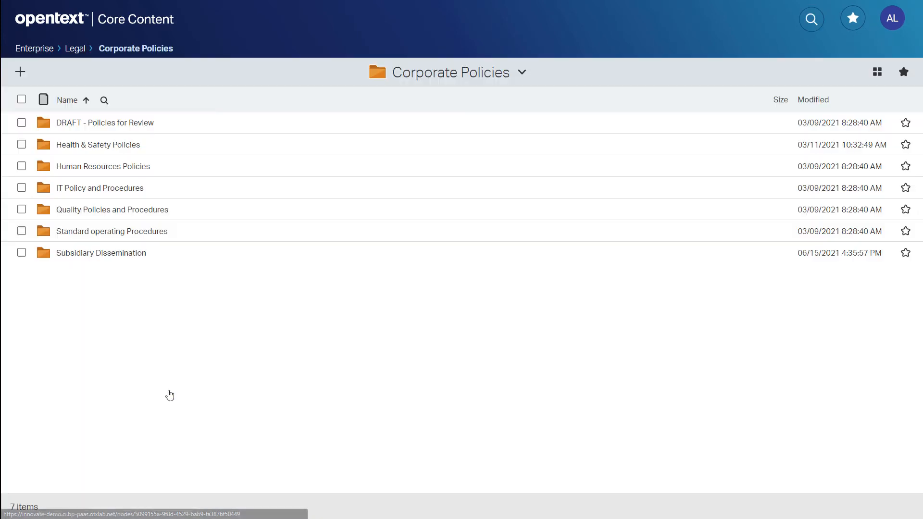
pyautogui.click(100, 253)
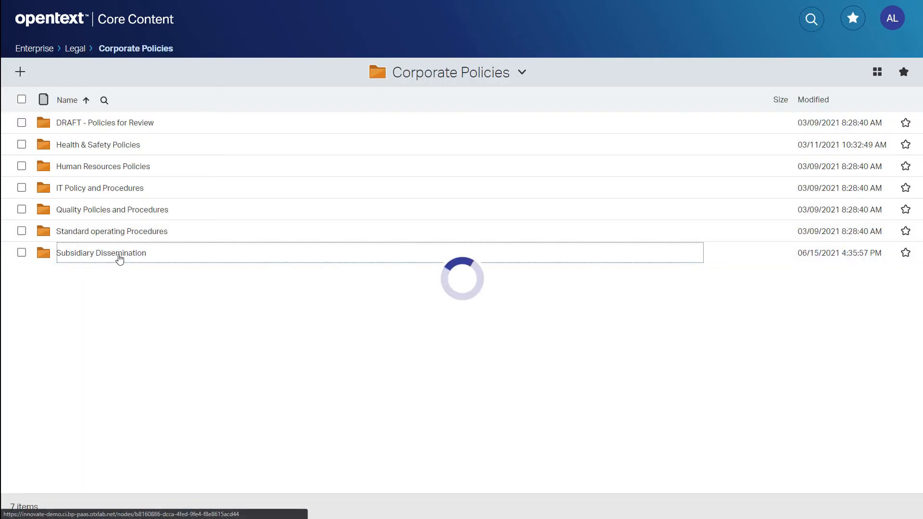
pyautogui.doubleClick(101, 252)
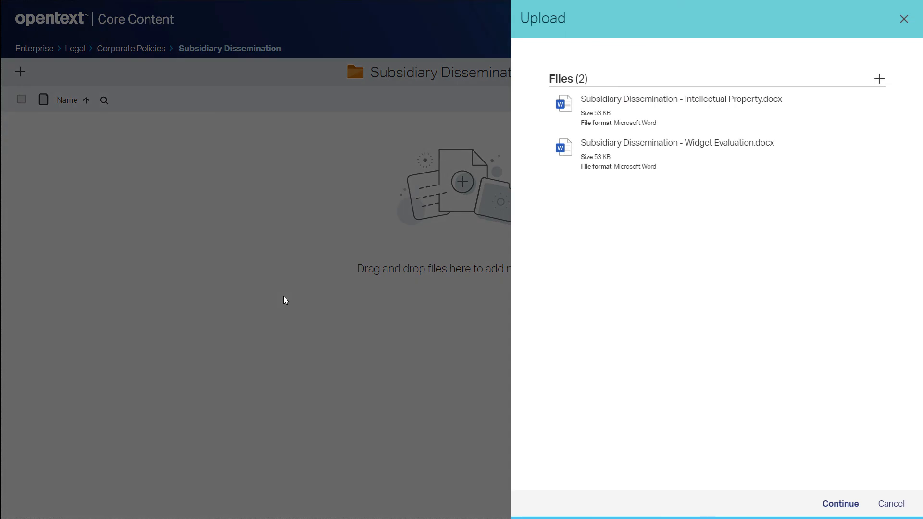
pyautogui.click(839, 503)
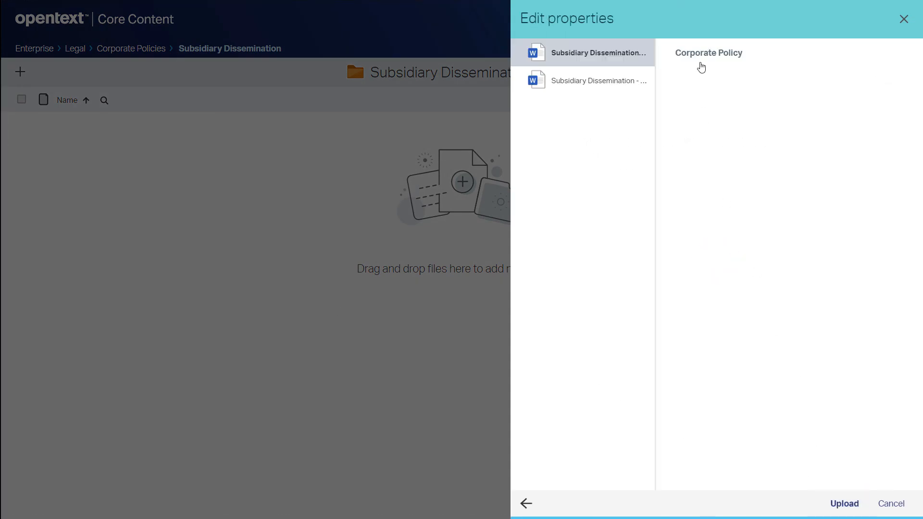
pyautogui.click(844, 504)
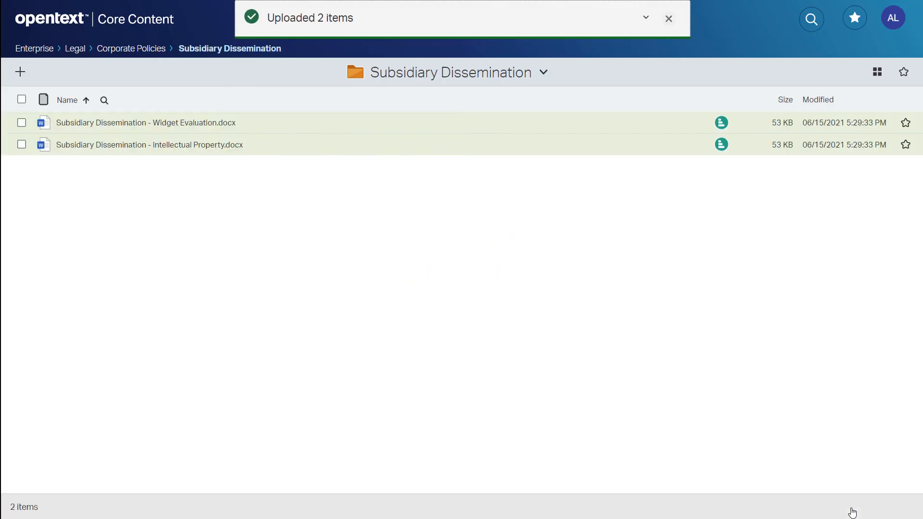
pyautogui.moveTo(715, 214)
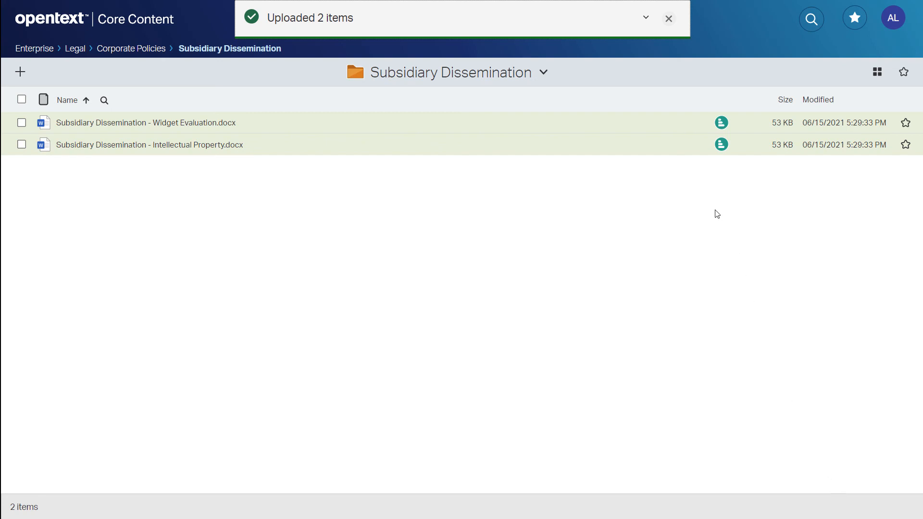
pyautogui.click(669, 19)
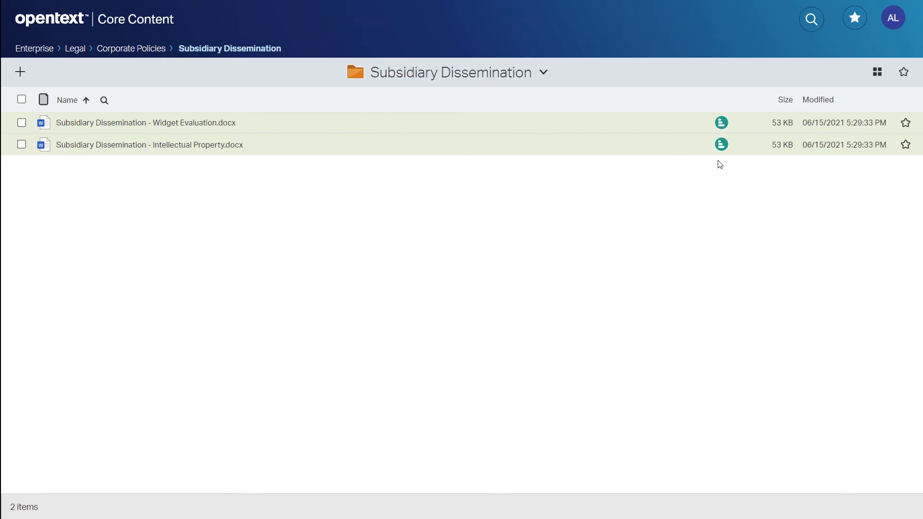